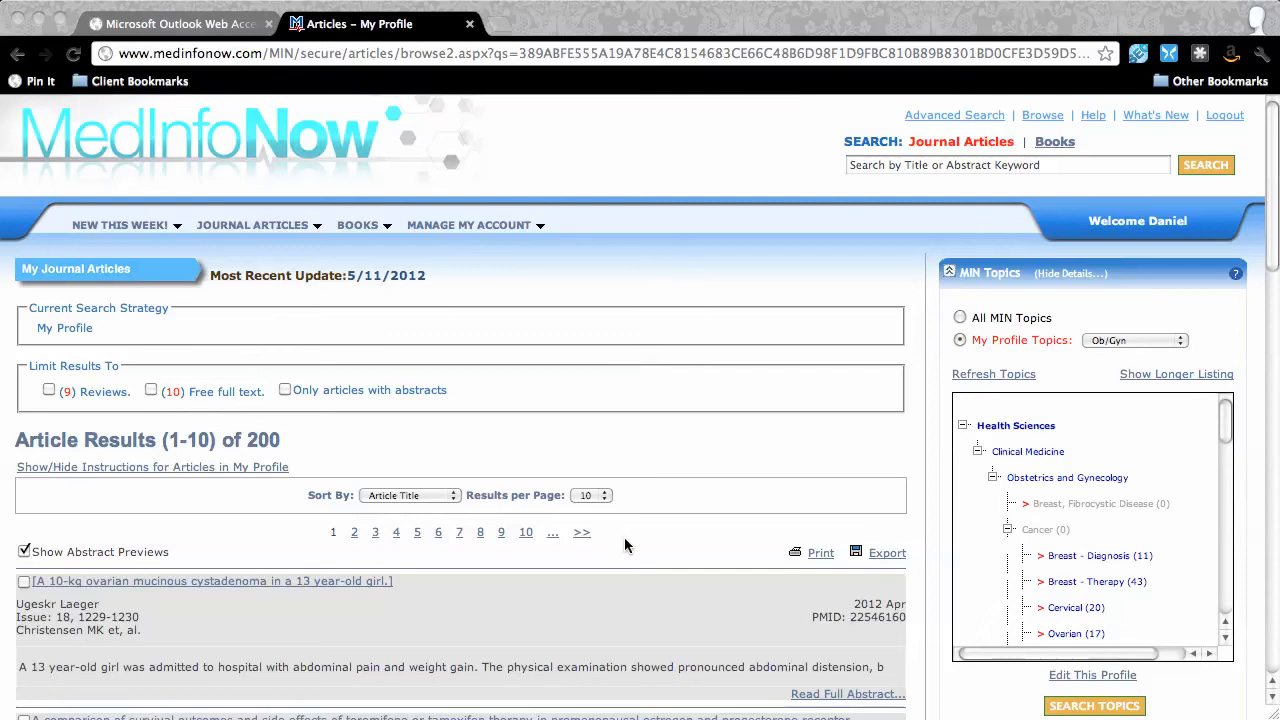
mouse_move(628, 544)
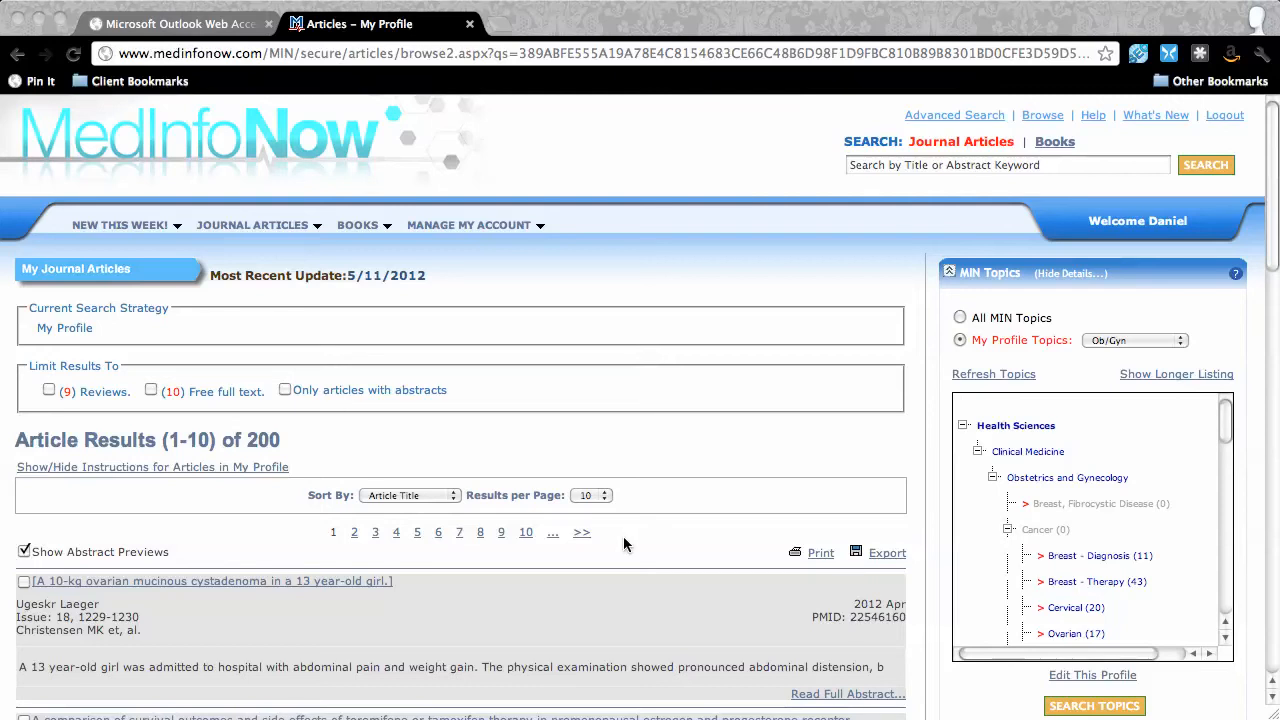
mouse_move(624, 580)
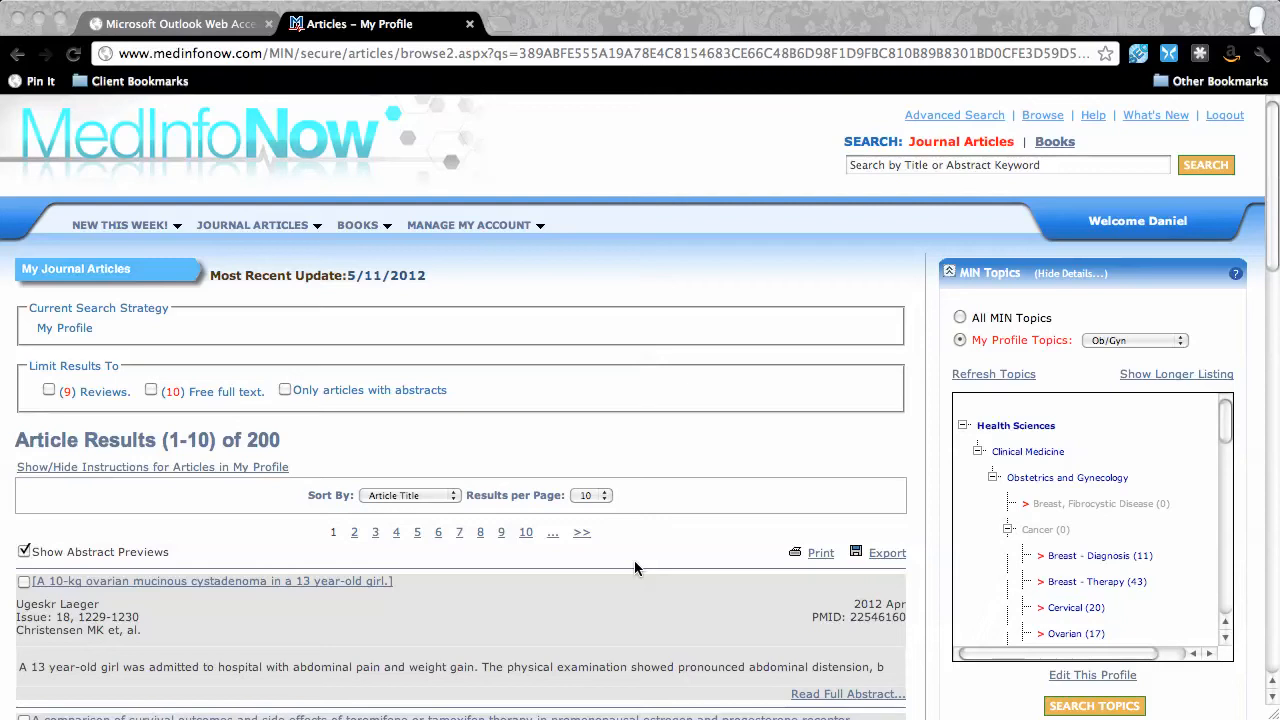
mouse_move(648, 564)
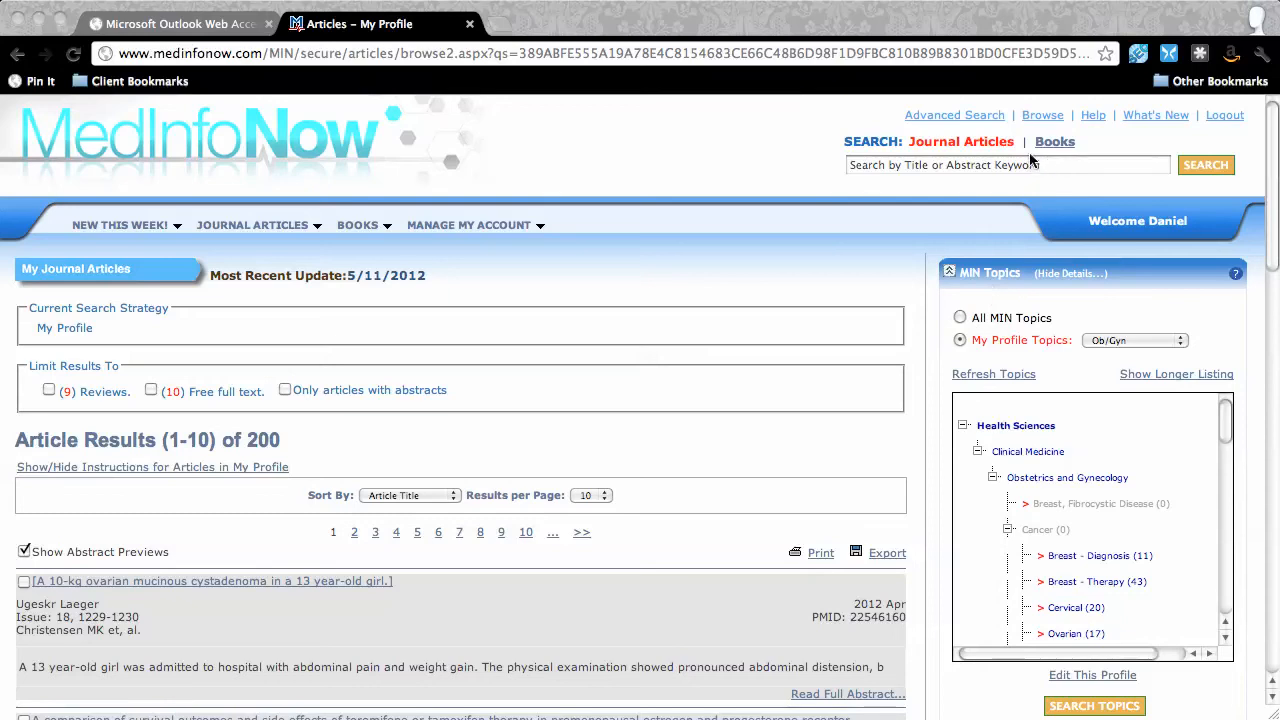
mouse_move(900, 152)
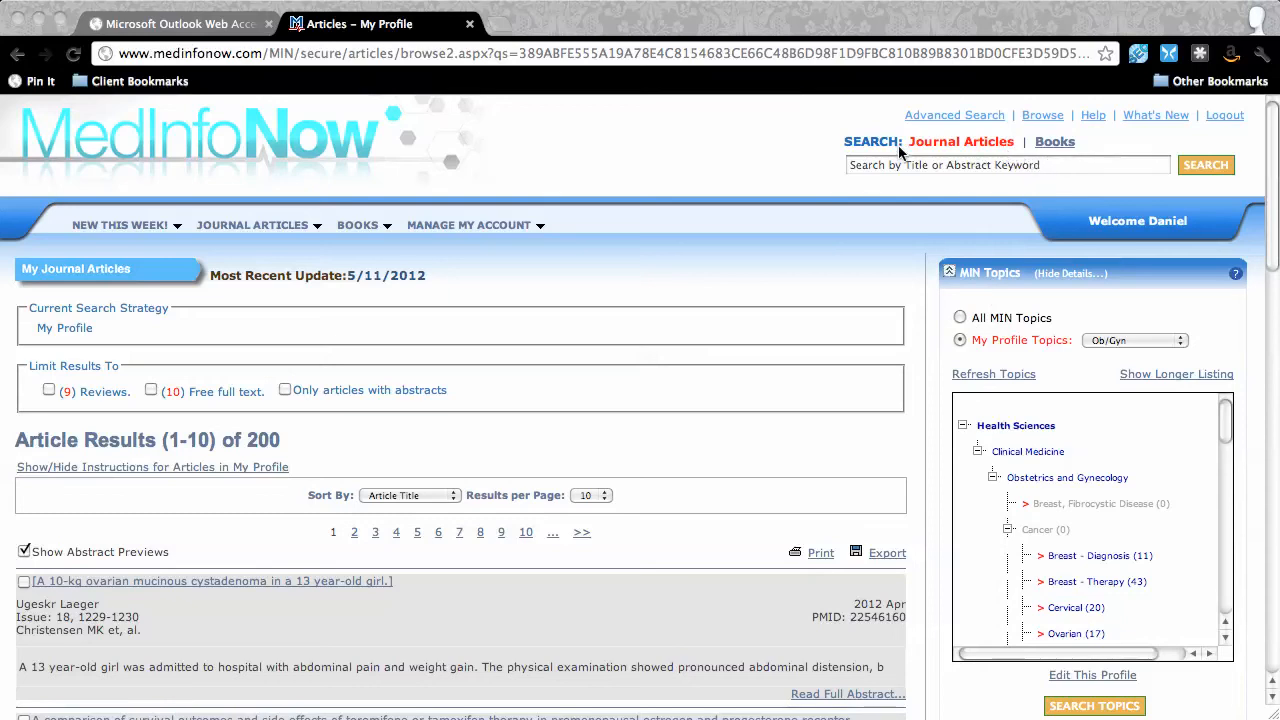
mouse_move(1016, 180)
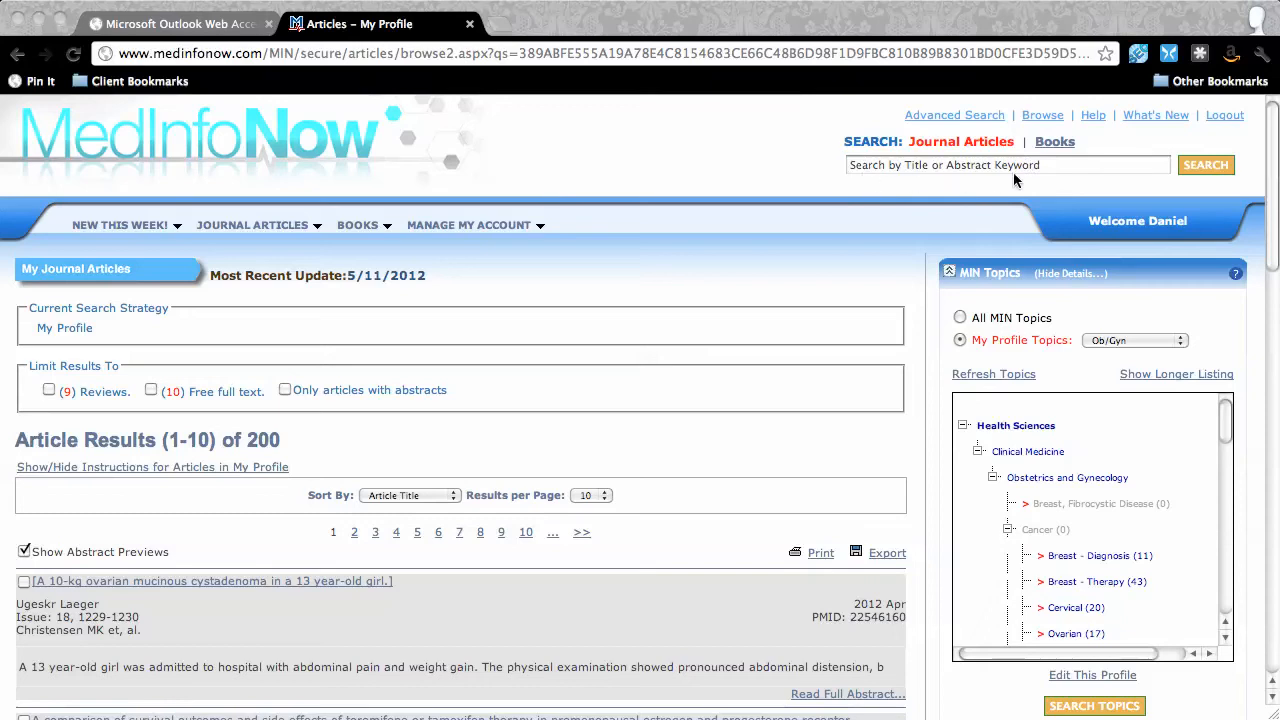
mouse_move(880, 144)
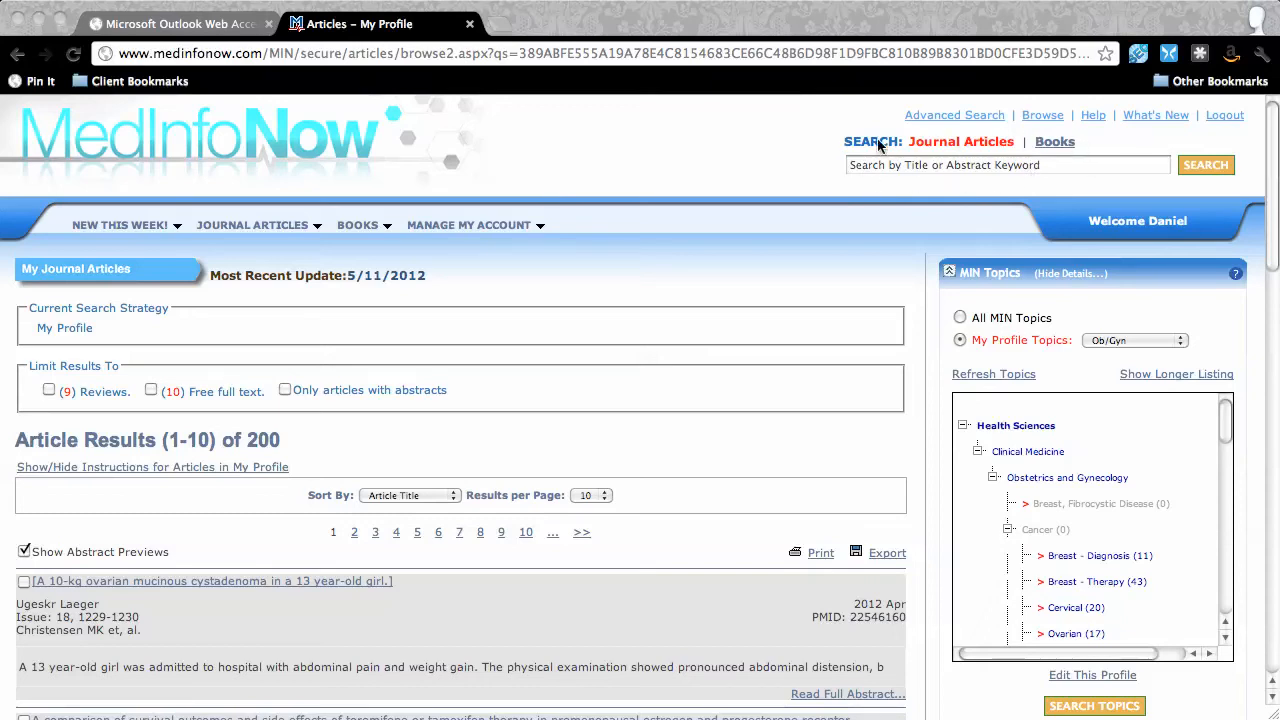
mouse_move(968, 150)
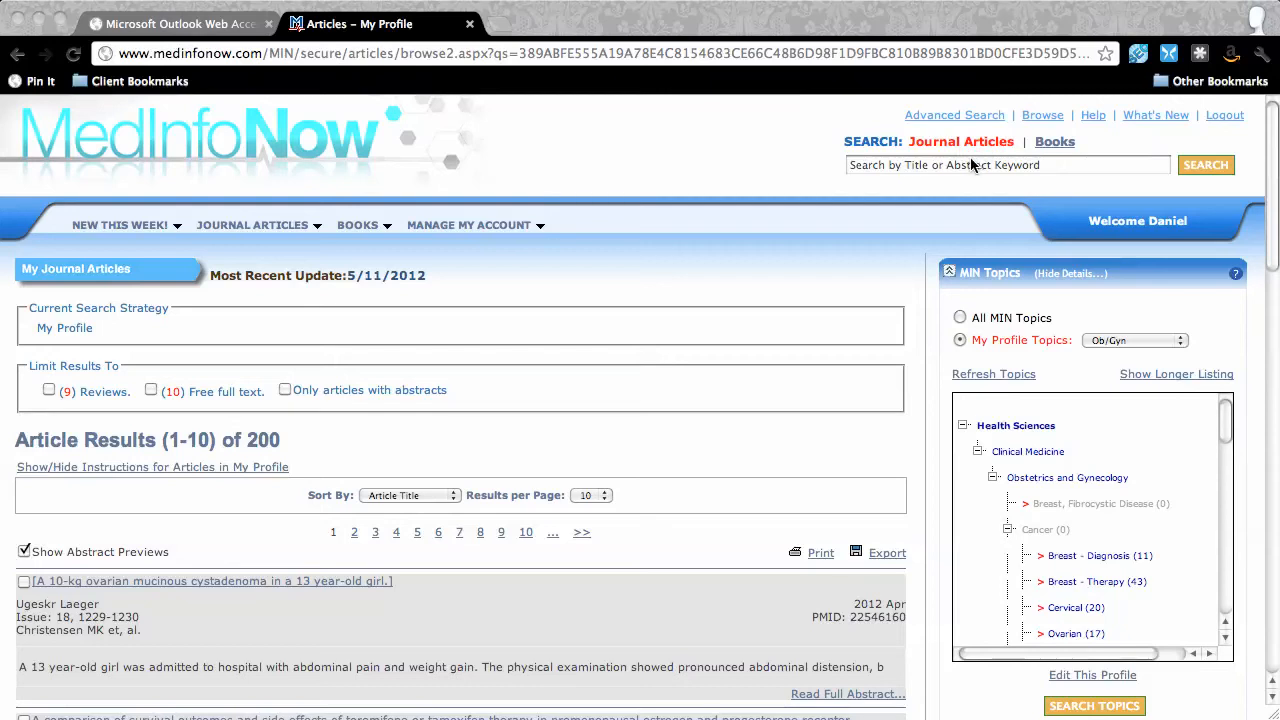
Step: Run a quick journal-article search for 'asthma and smoking'
left_click(1008, 164)
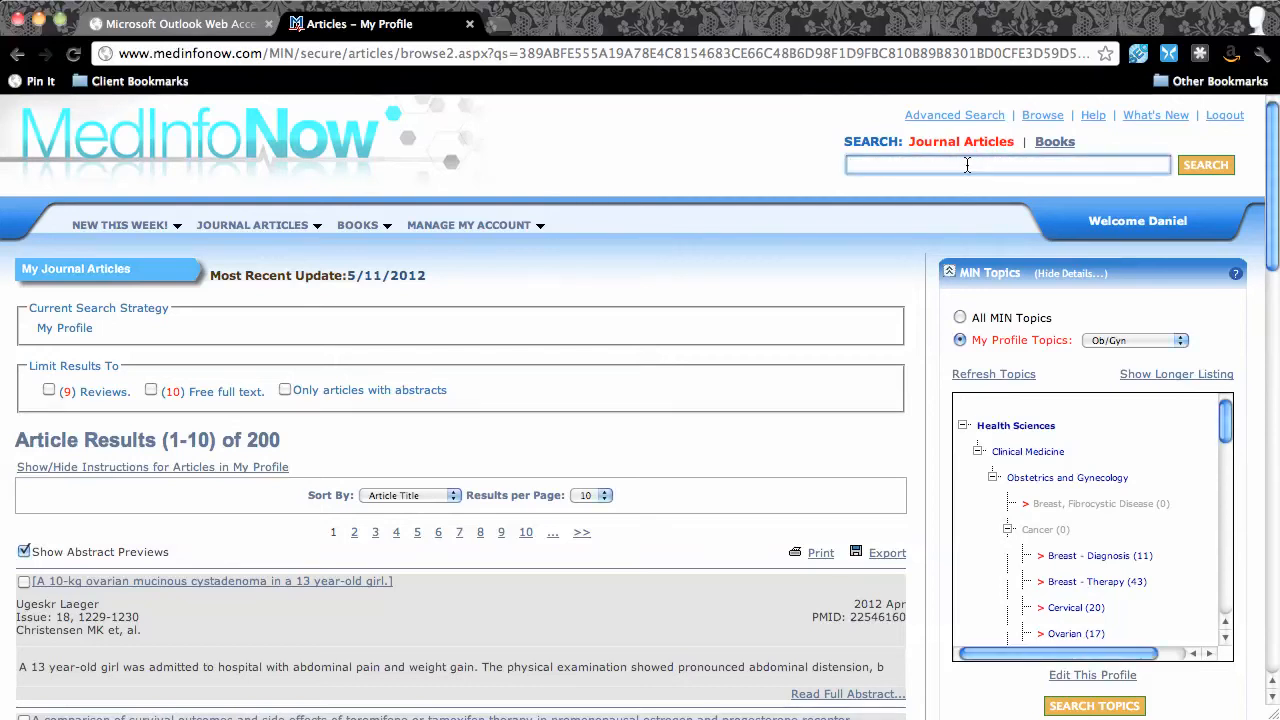
type("ast")
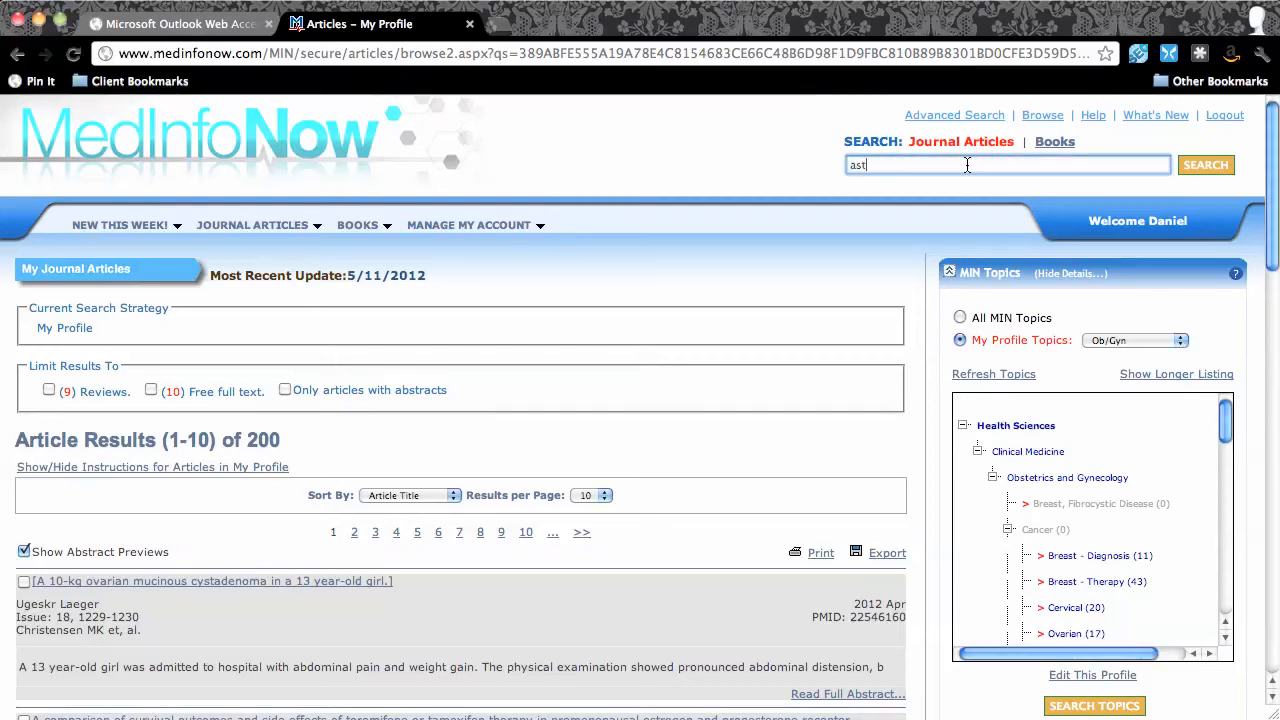
type("asthma and smok")
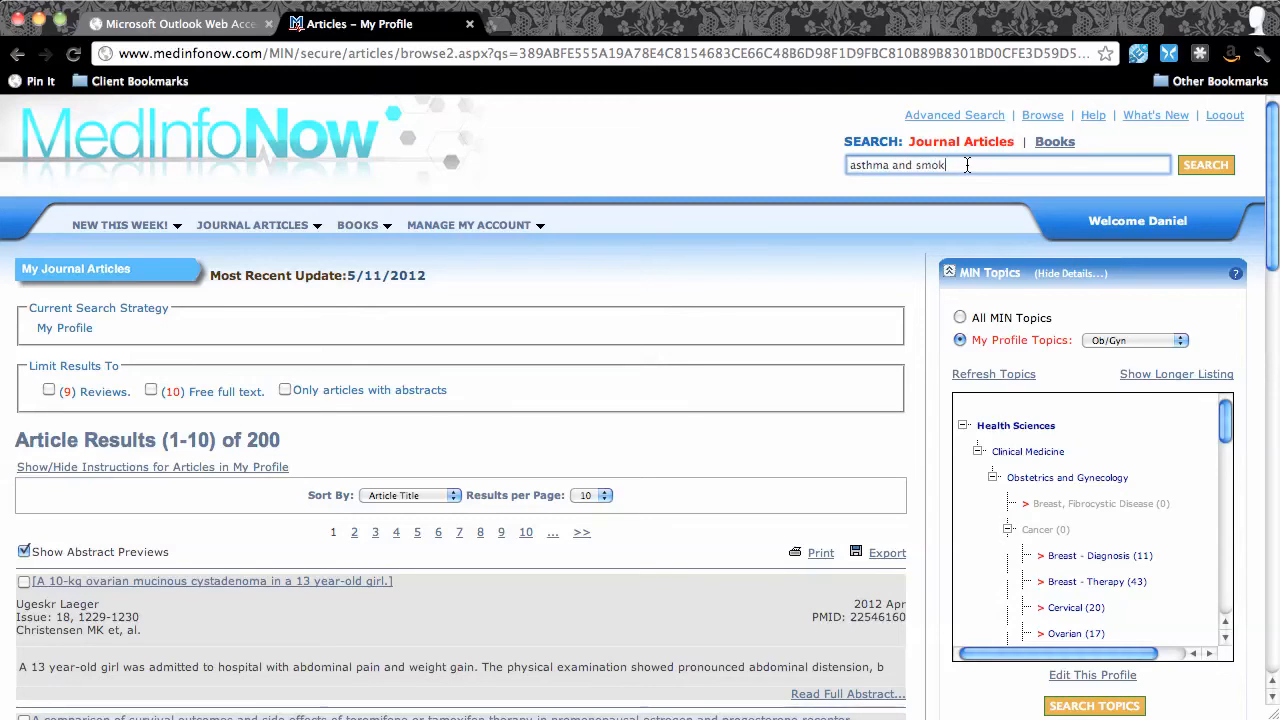
type("ing")
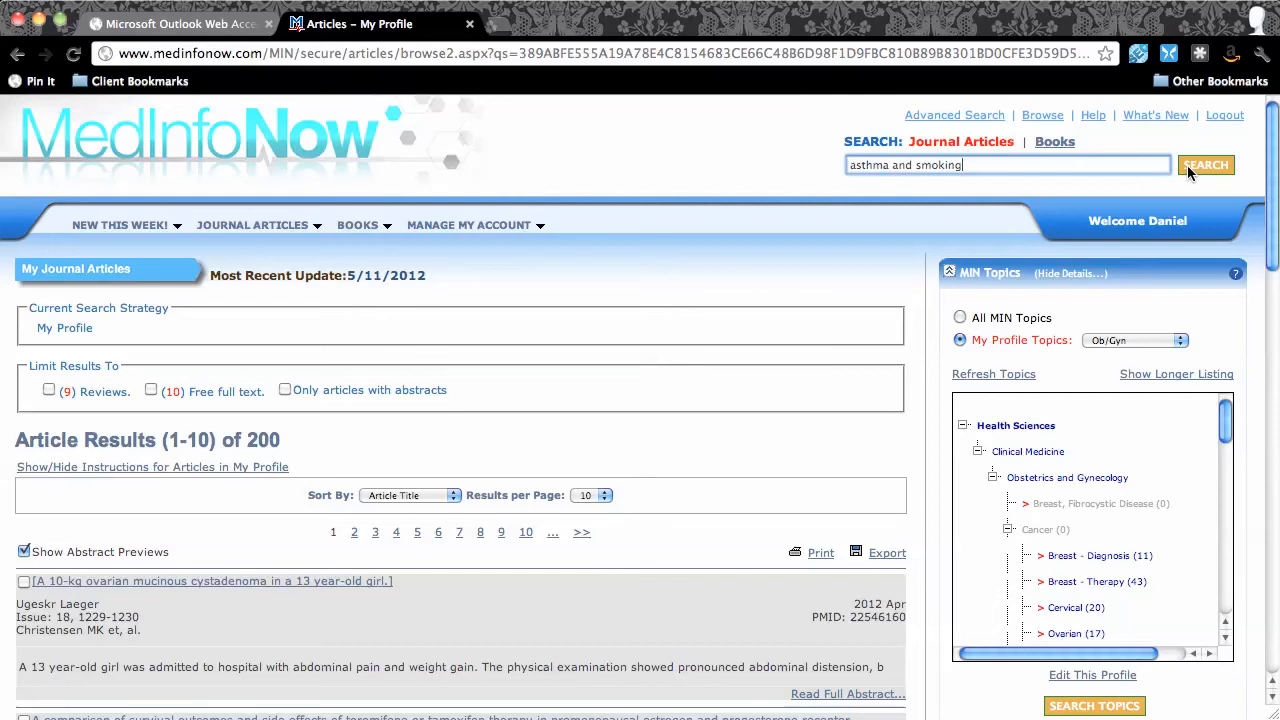
left_click(1204, 164)
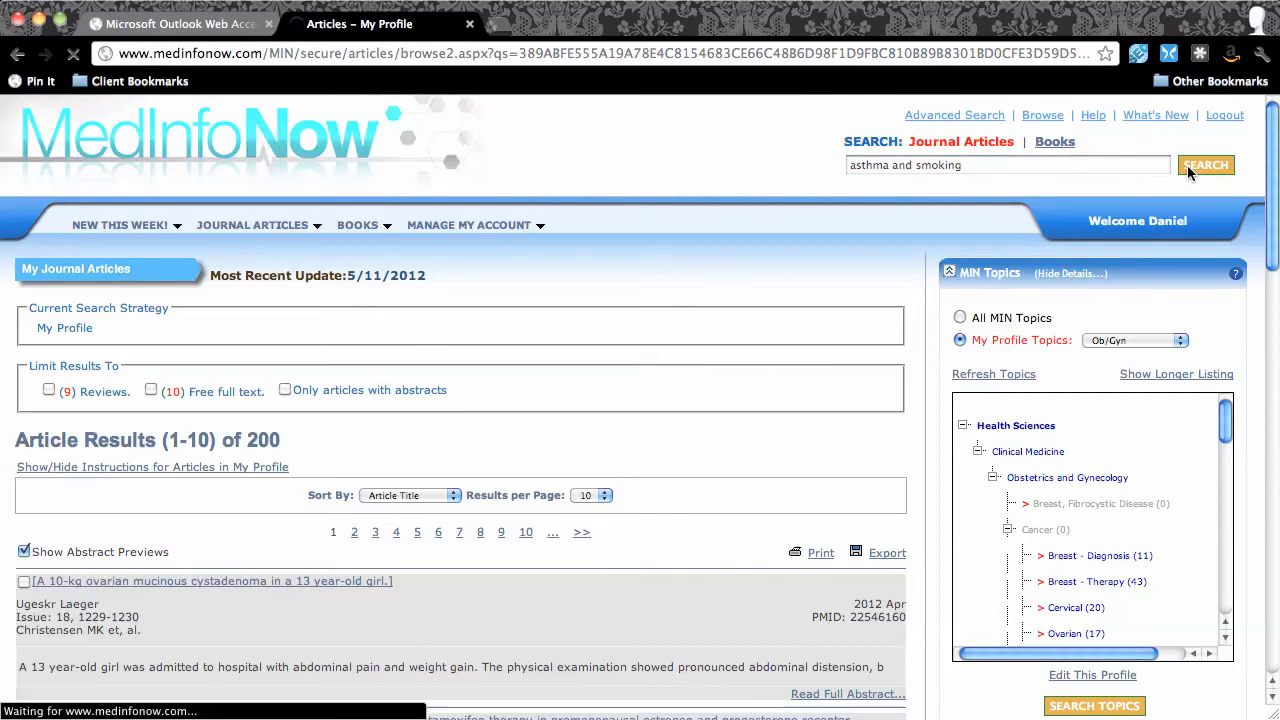
Step: Resubmit the quick search so the 26 asthma and smoking results load
left_click(1204, 164)
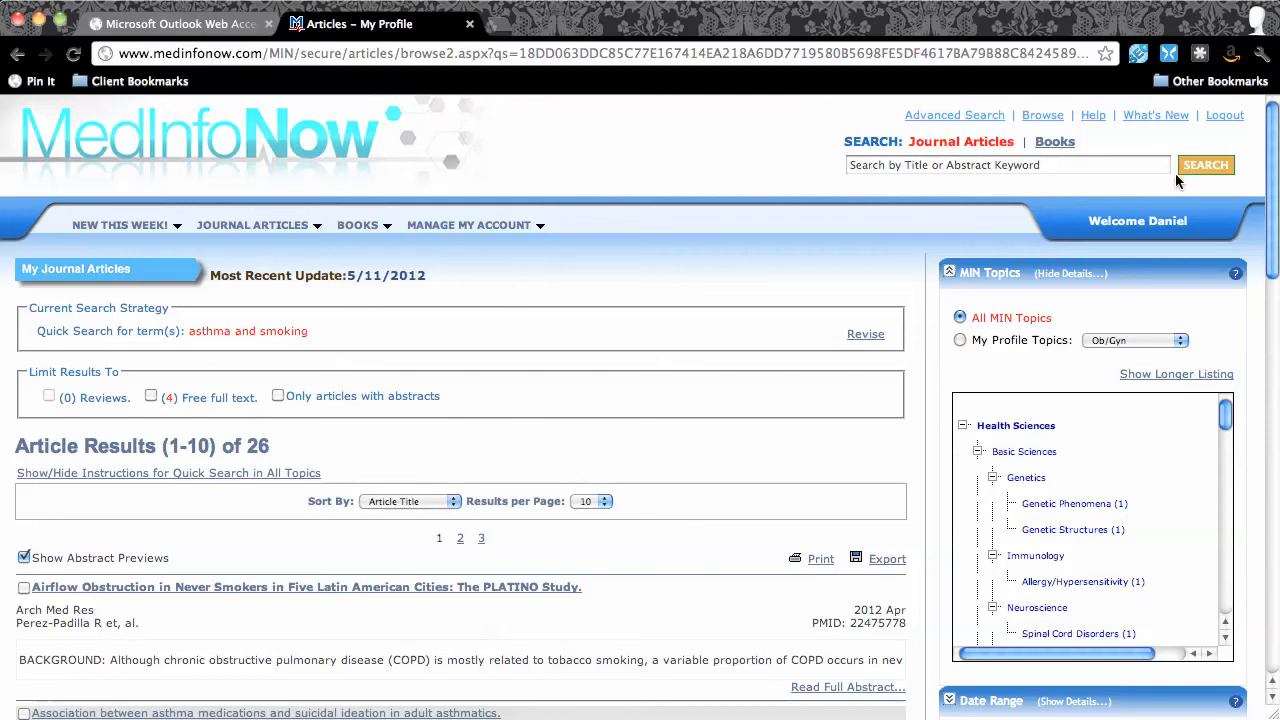
mouse_move(428, 468)
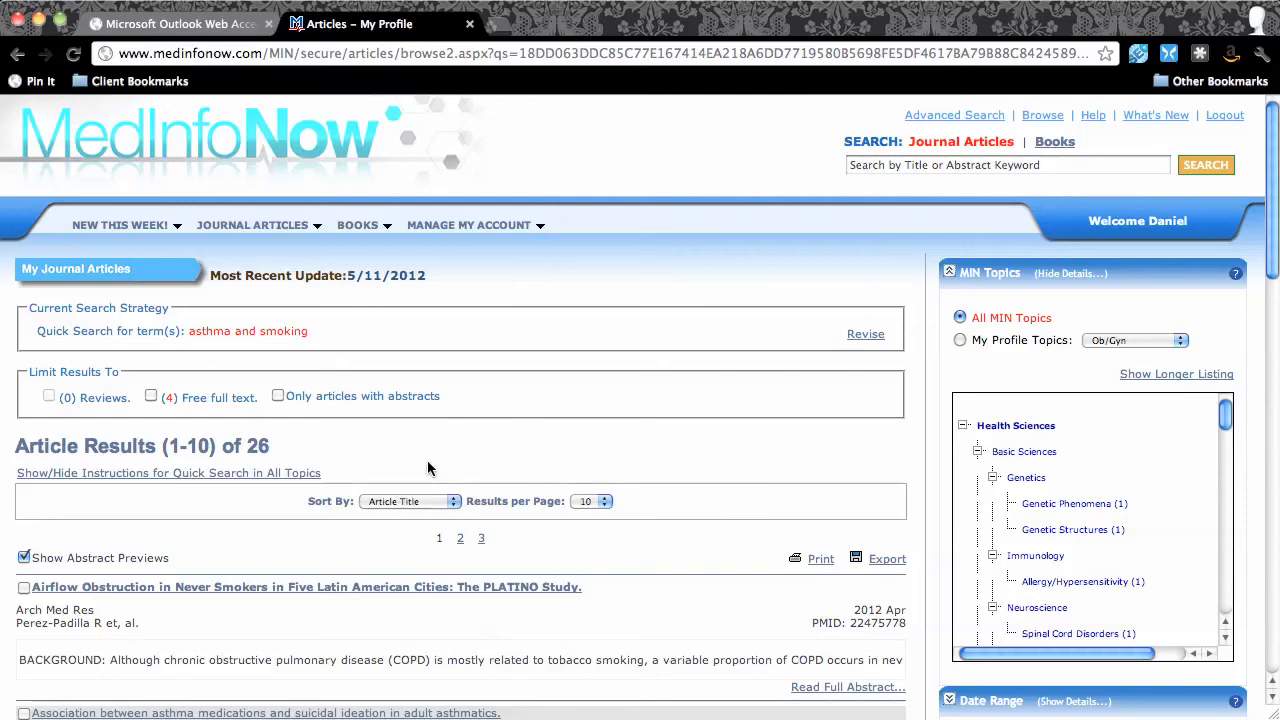
mouse_move(528, 468)
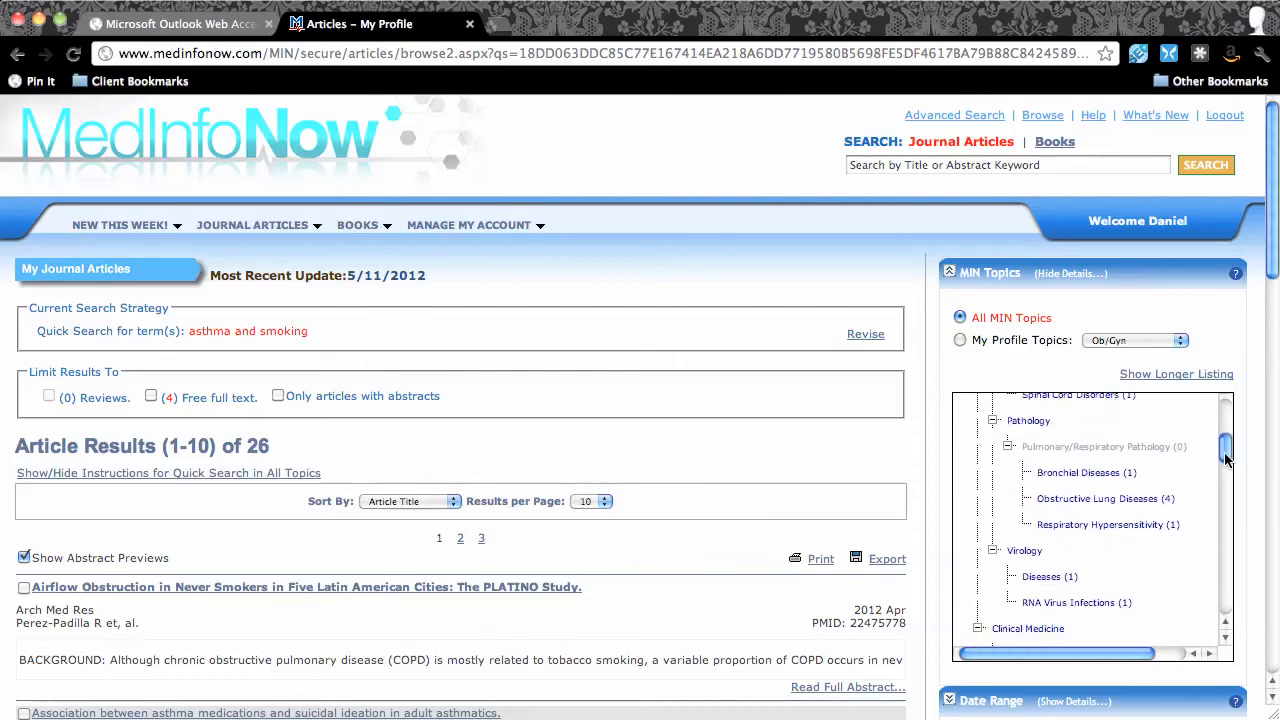
Step: Filter the results to the Hypersensitivity topic under Immunologic Diseases, leaving 12 articles
scroll("down", 3)
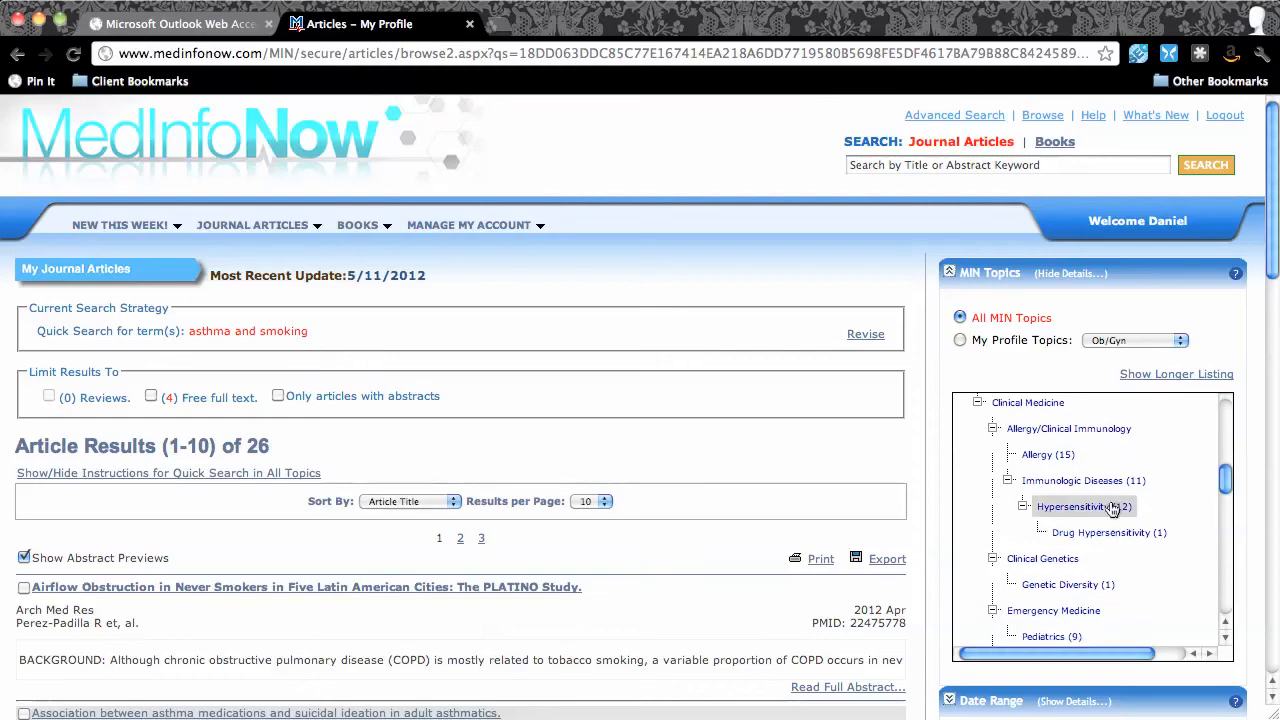
left_click(1082, 508)
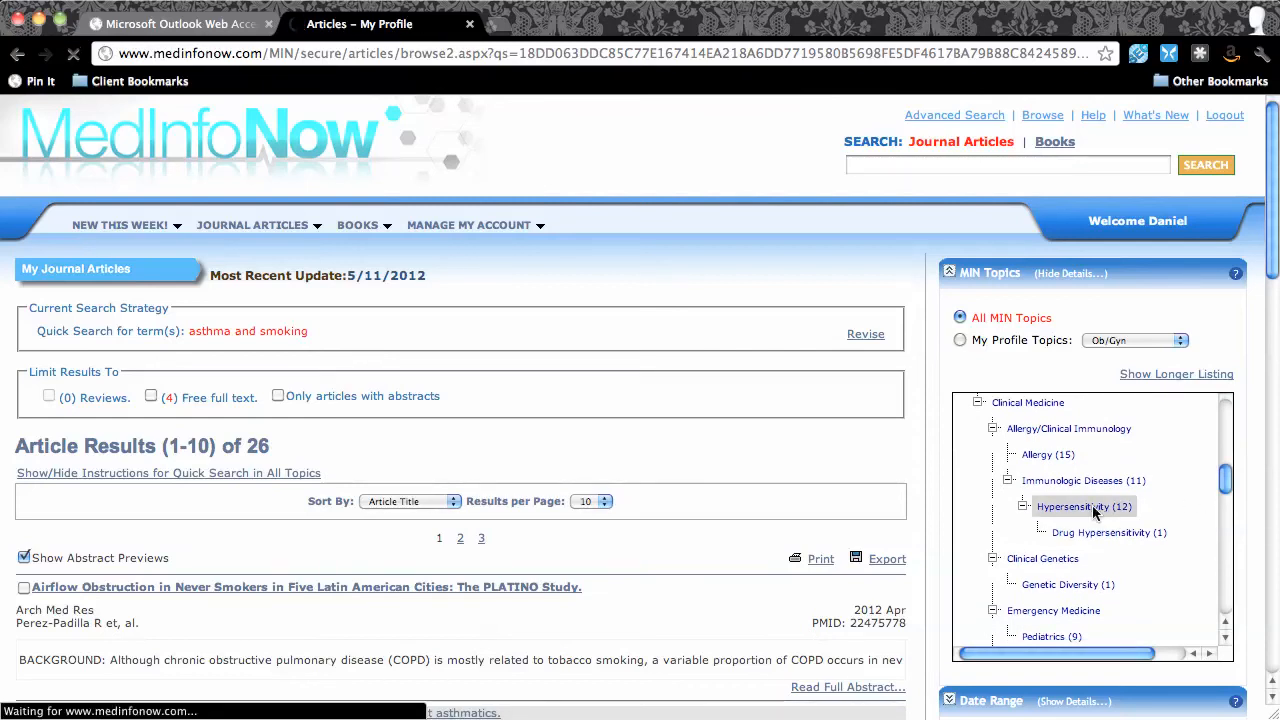
left_click(1084, 506)
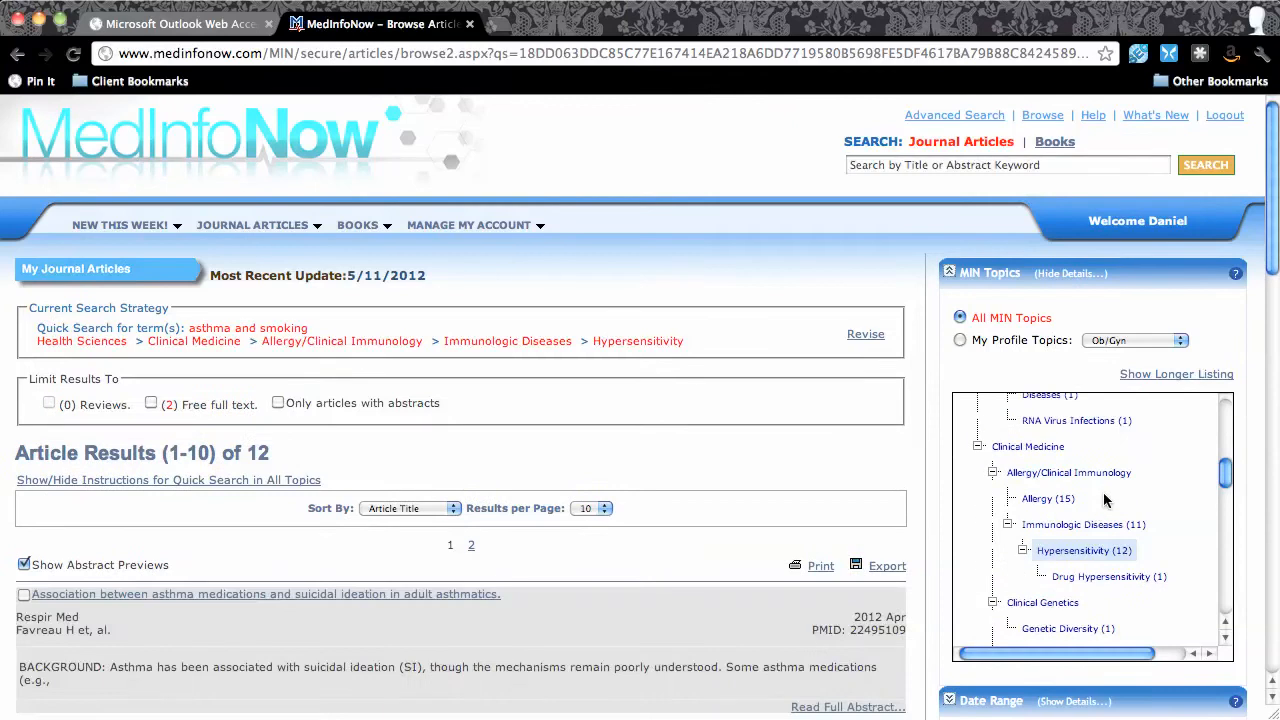
mouse_move(632, 490)
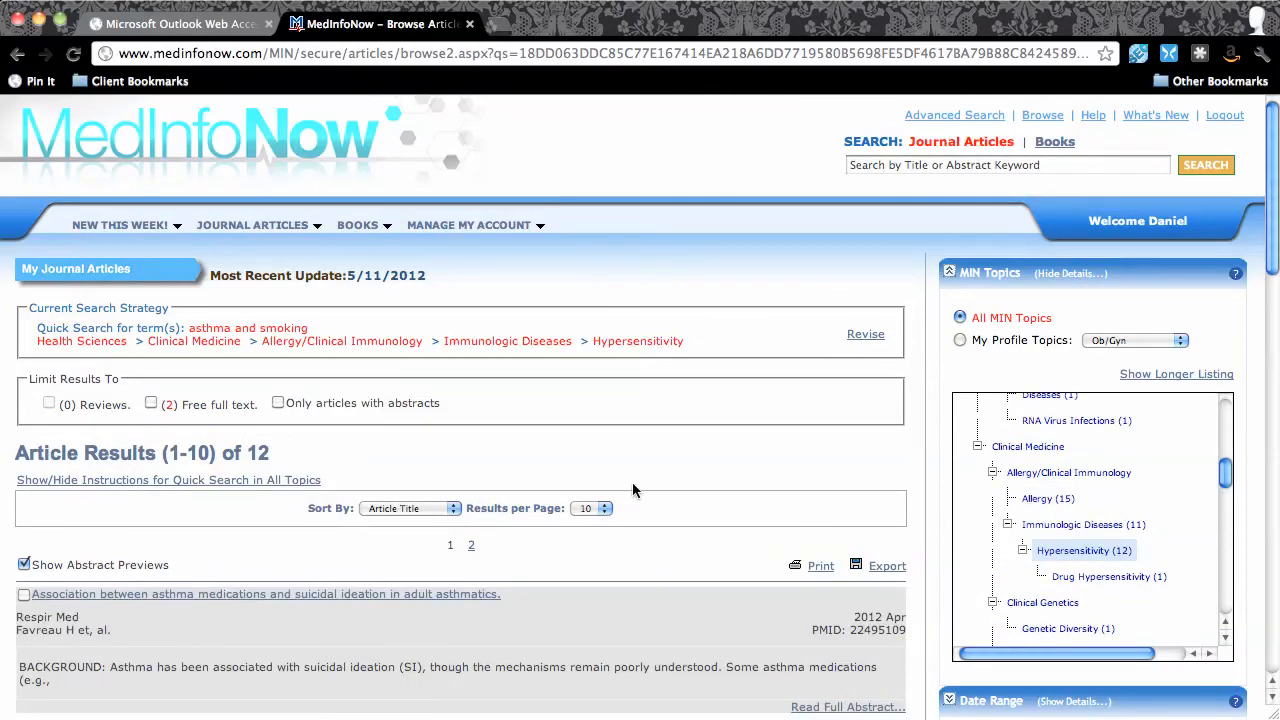
mouse_move(628, 498)
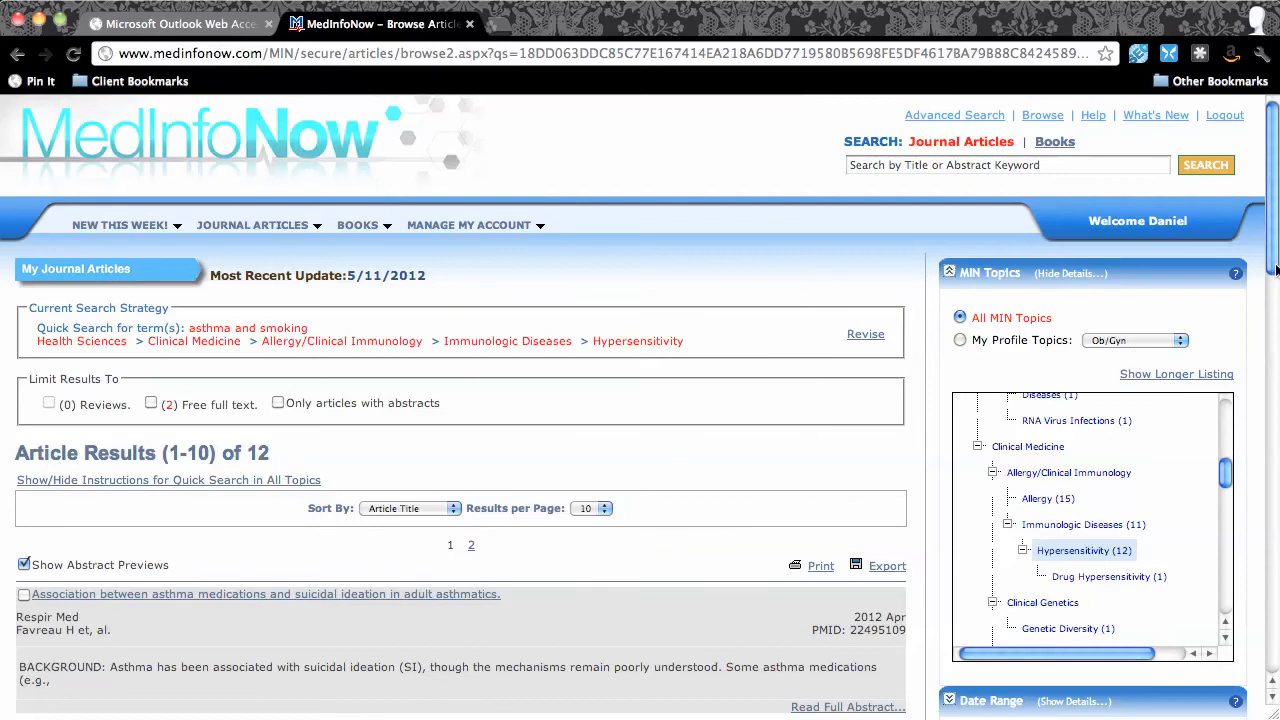
scroll("down", 3)
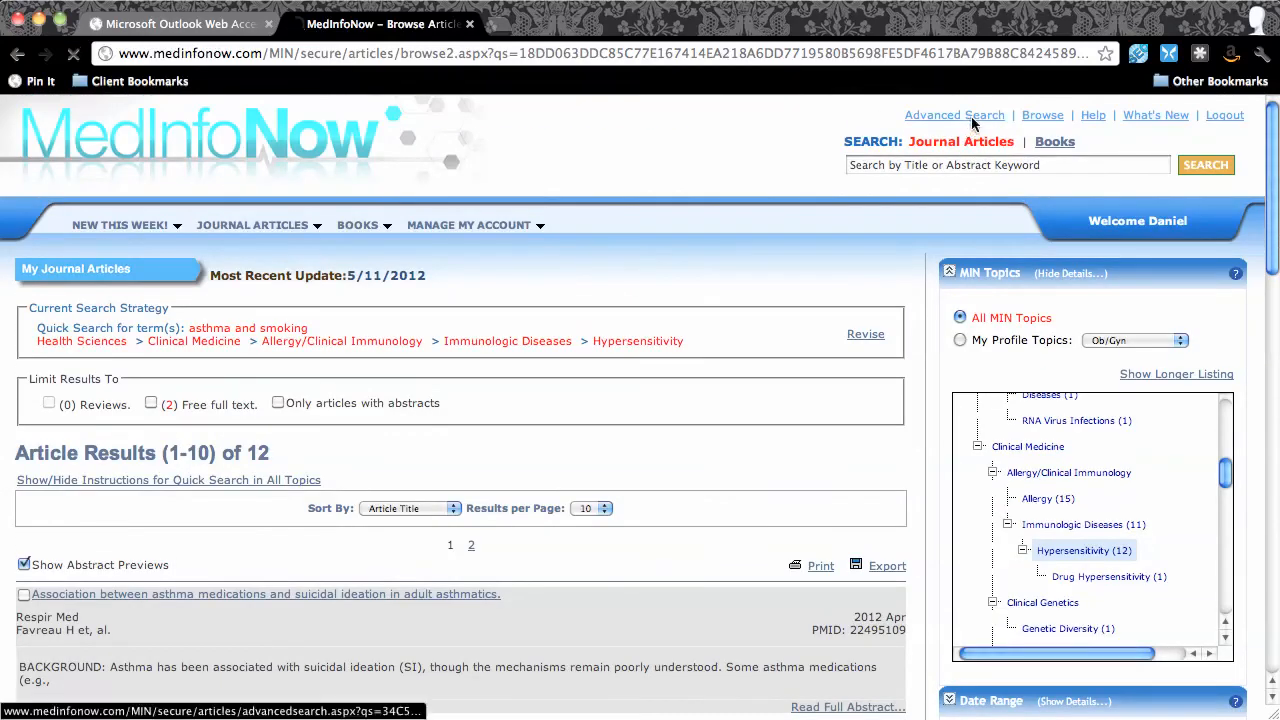
Step: Switch to the Advanced Search form with field-by-field boxes and publication types
left_click(954, 114)
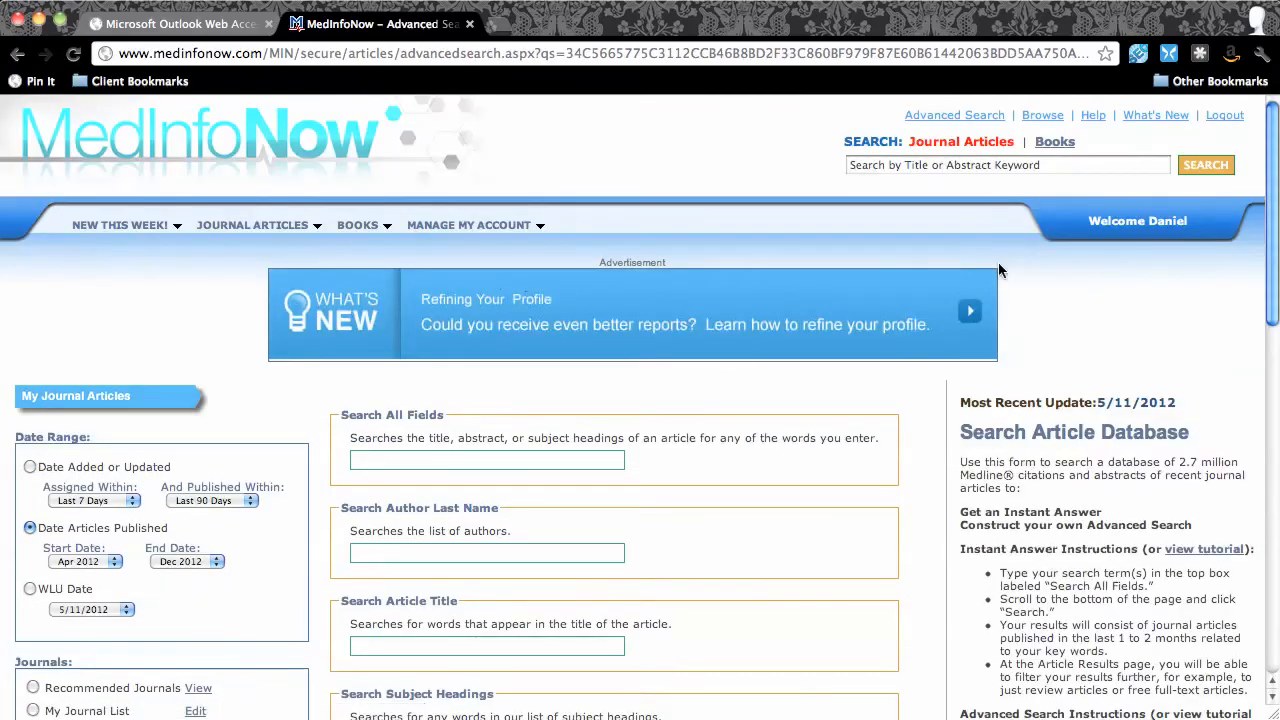
mouse_move(1216, 248)
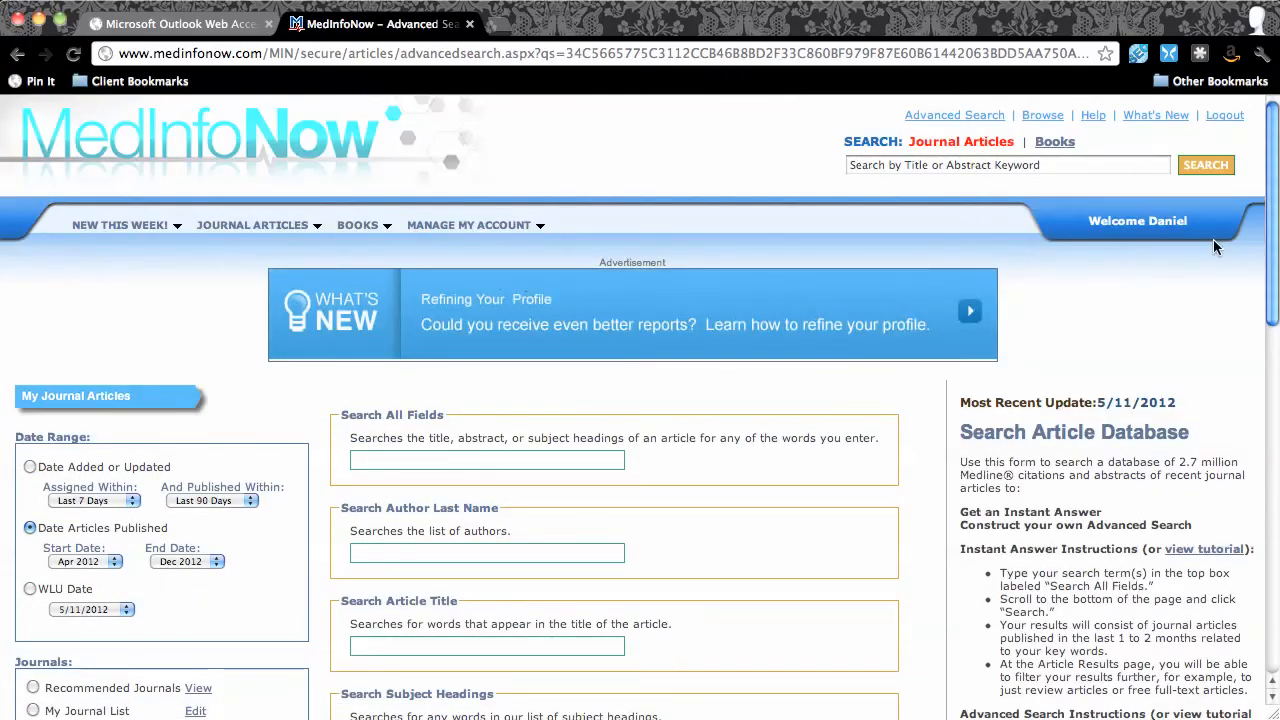
scroll("down", 3)
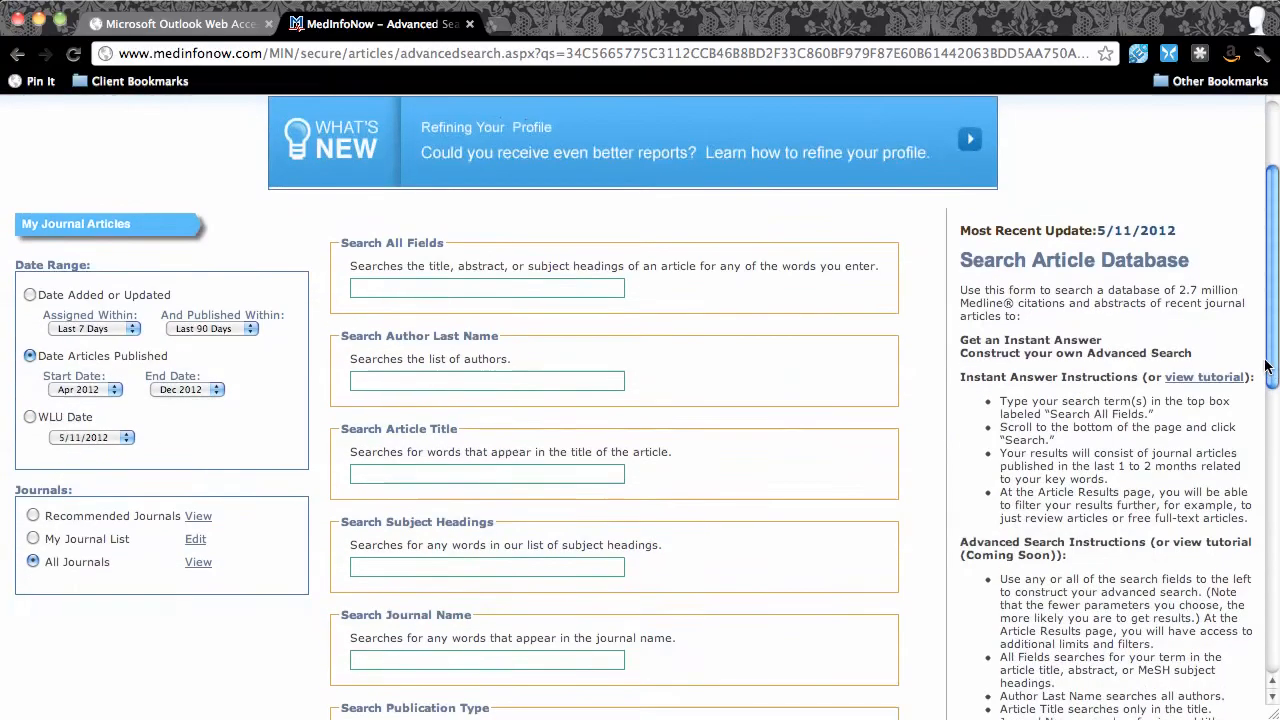
scroll("down", 3)
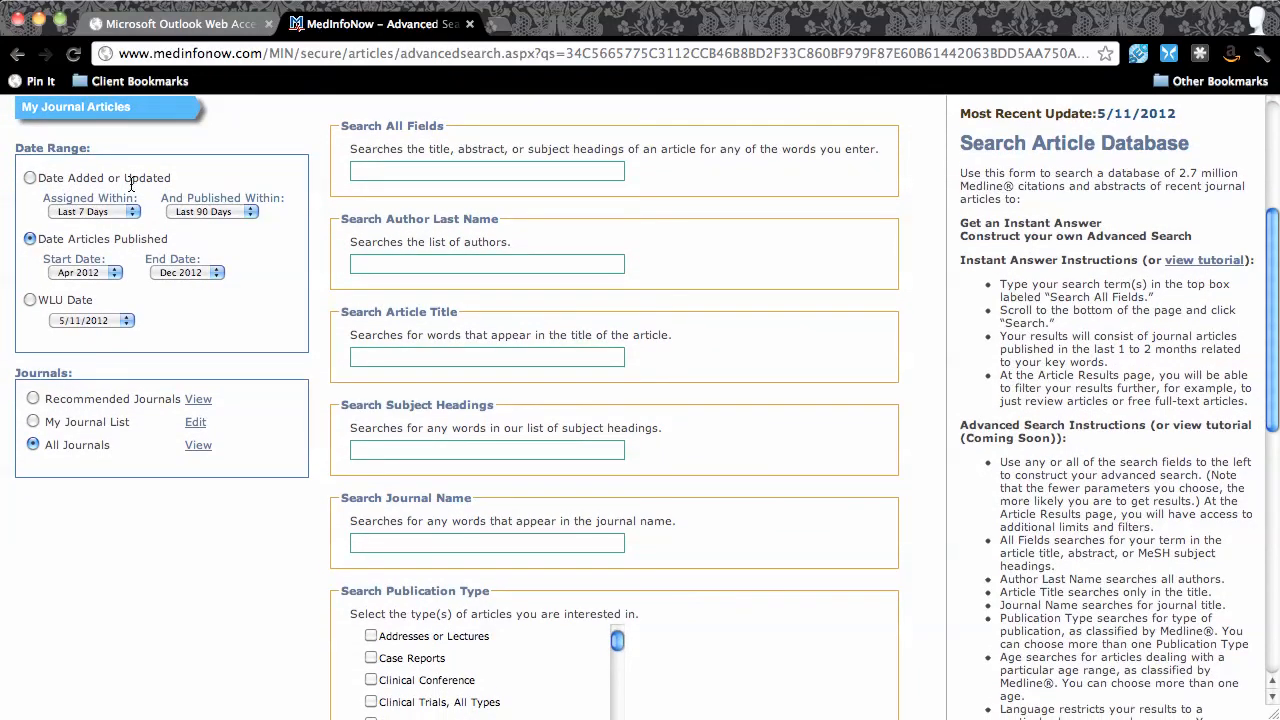
mouse_move(512, 318)
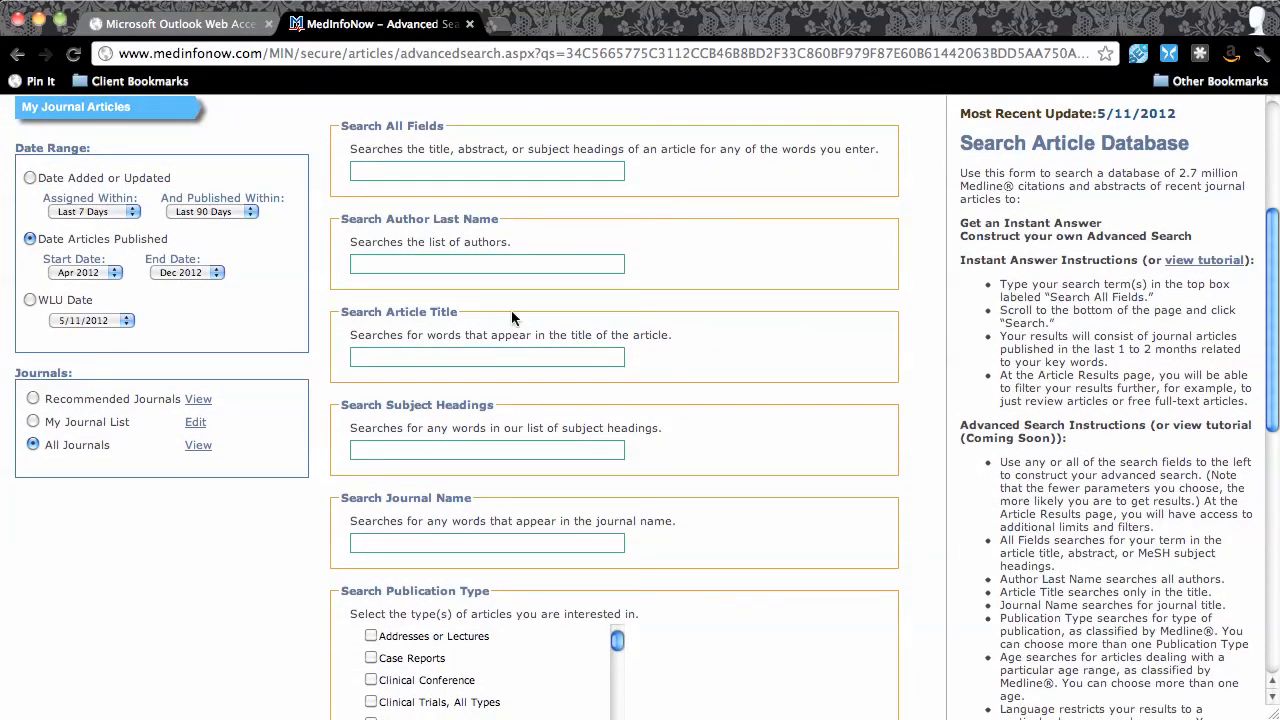
mouse_move(80, 198)
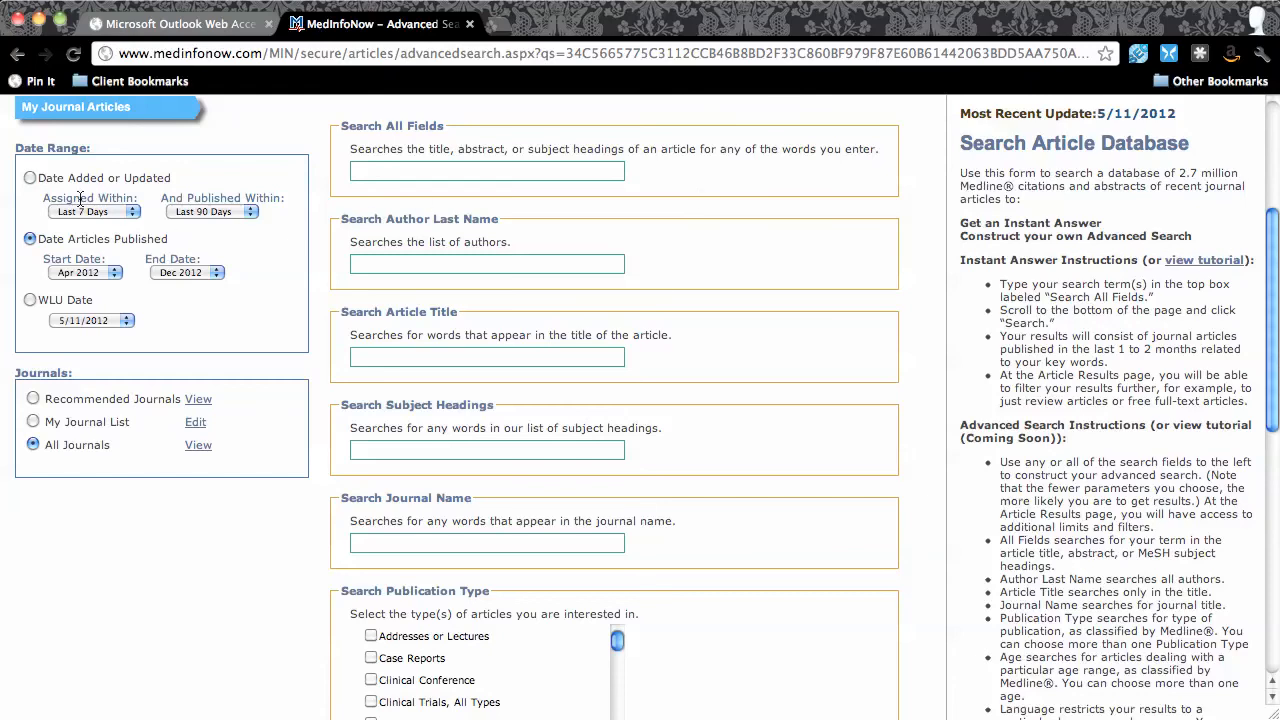
Step: Set the date range to Date Added or Updated and Published Within the last 3 years
left_click(30, 176)
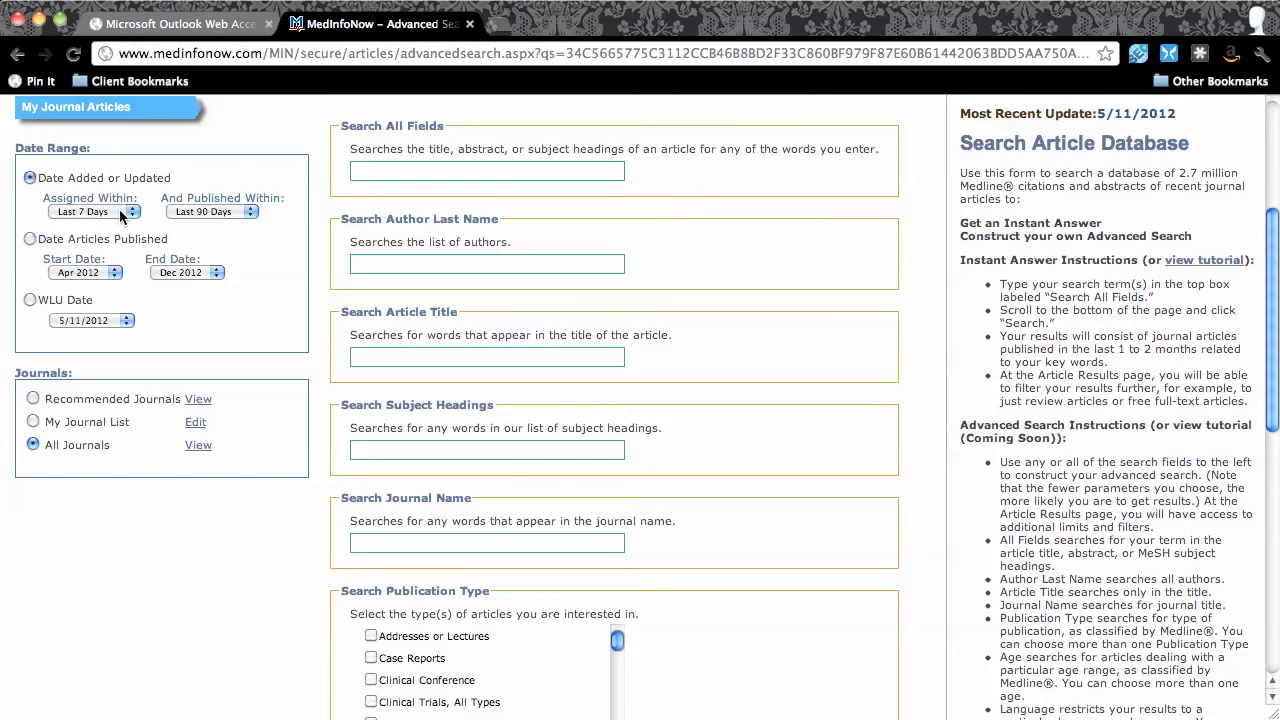
left_click(96, 212)
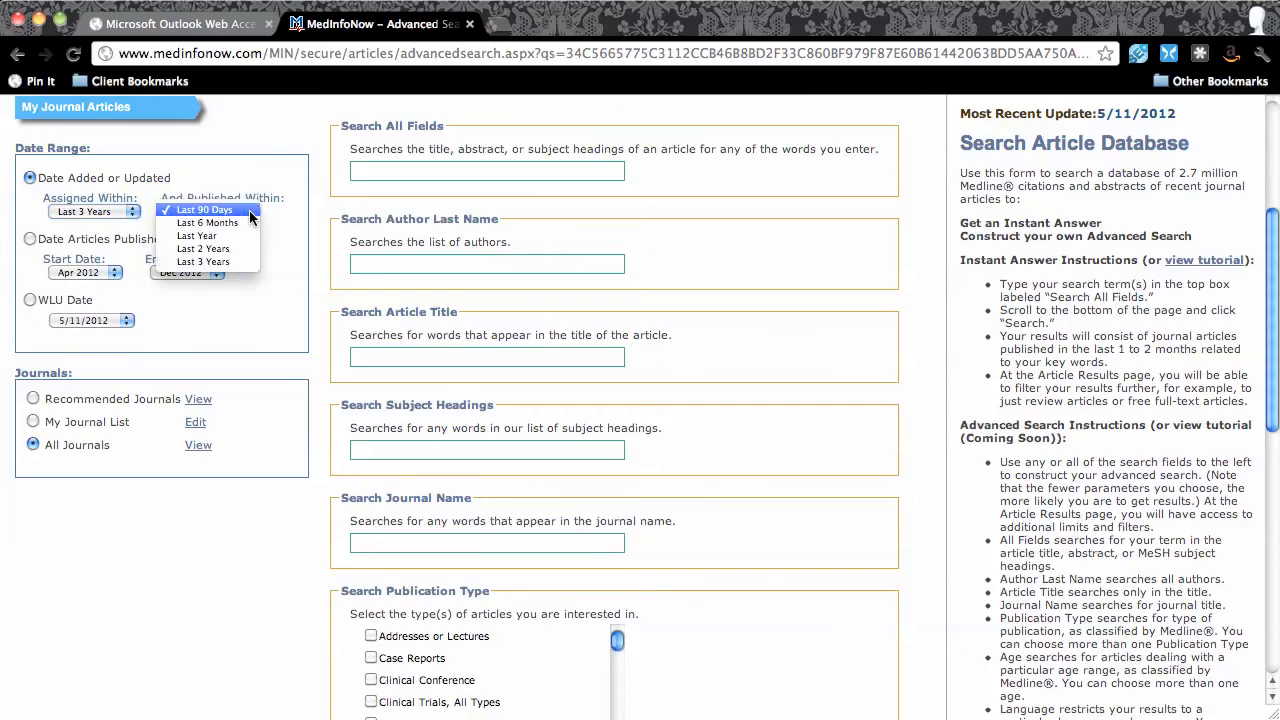
left_click(204, 260)
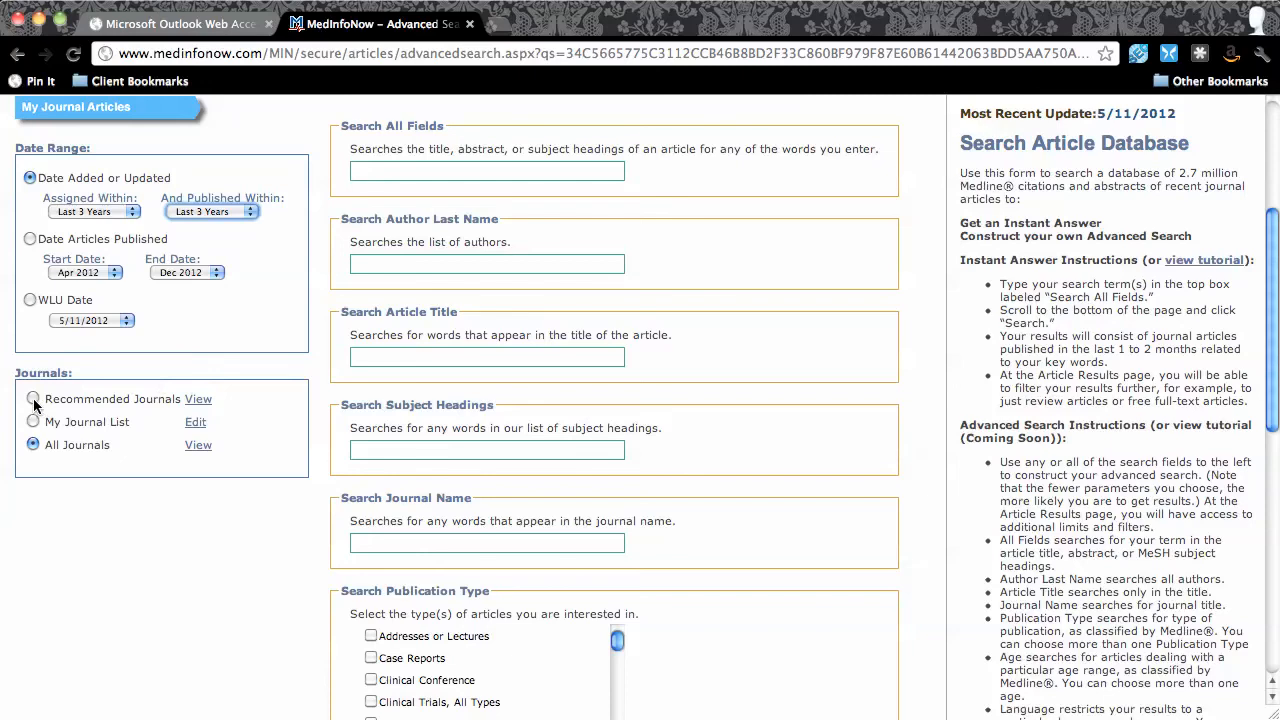
Step: Limit to Recommended Journals and enter 'asthma and smoking' as the all-fields query
left_click(32, 400)
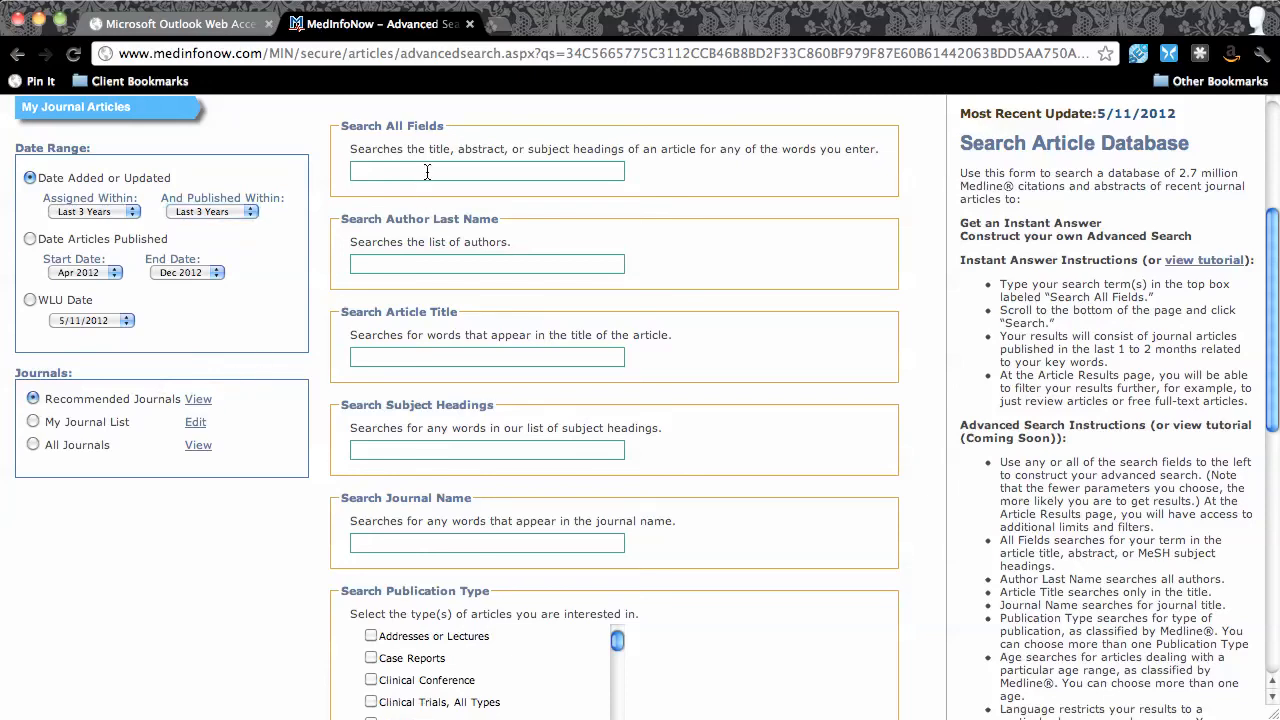
type("a")
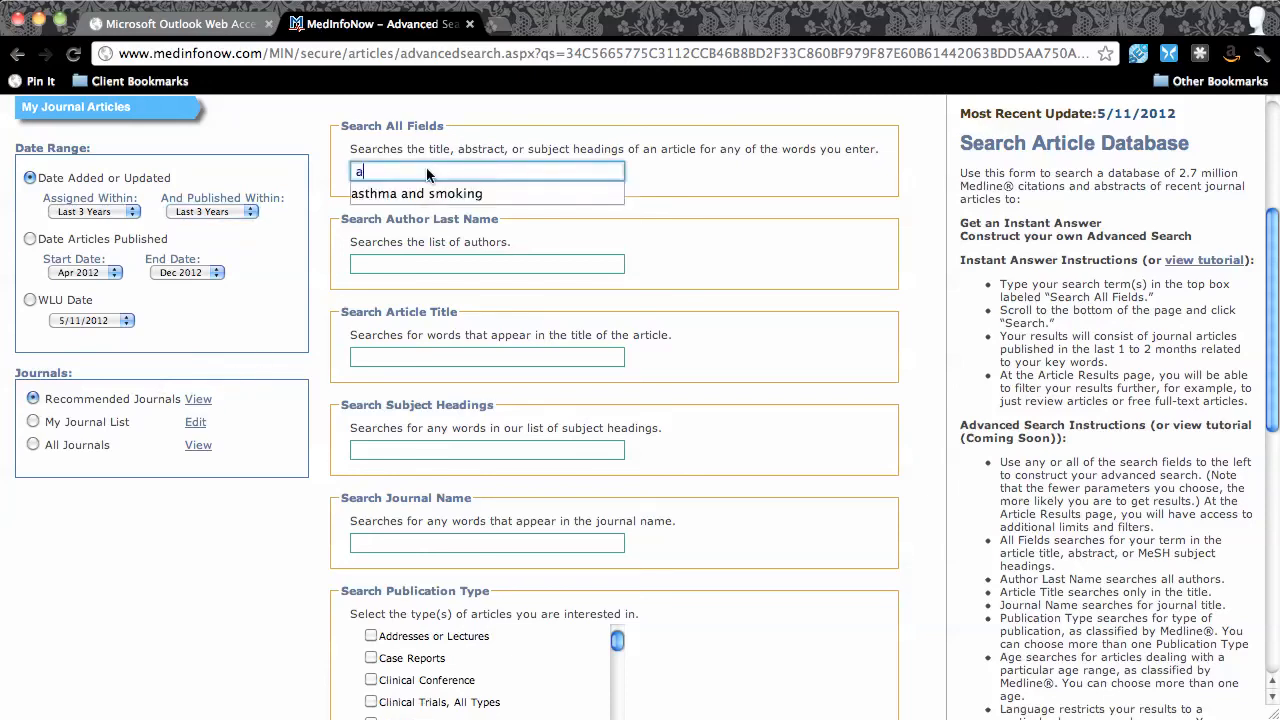
type("sthma")
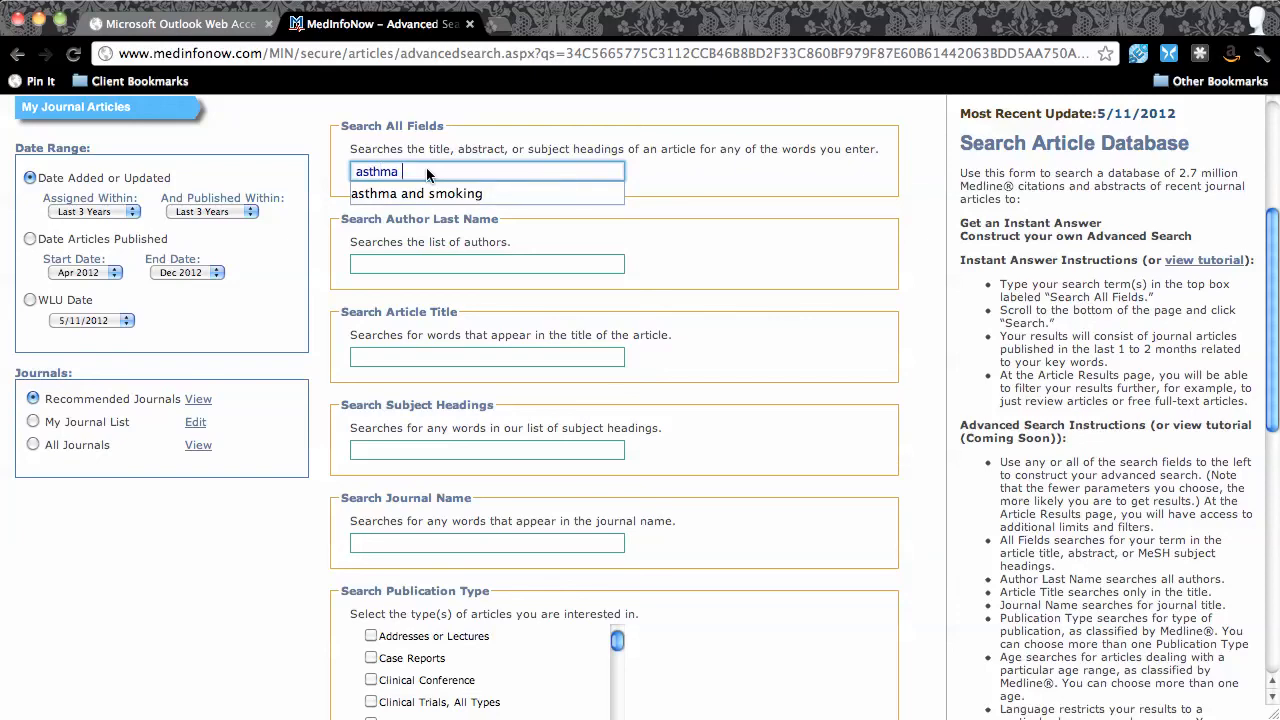
left_click(416, 192)
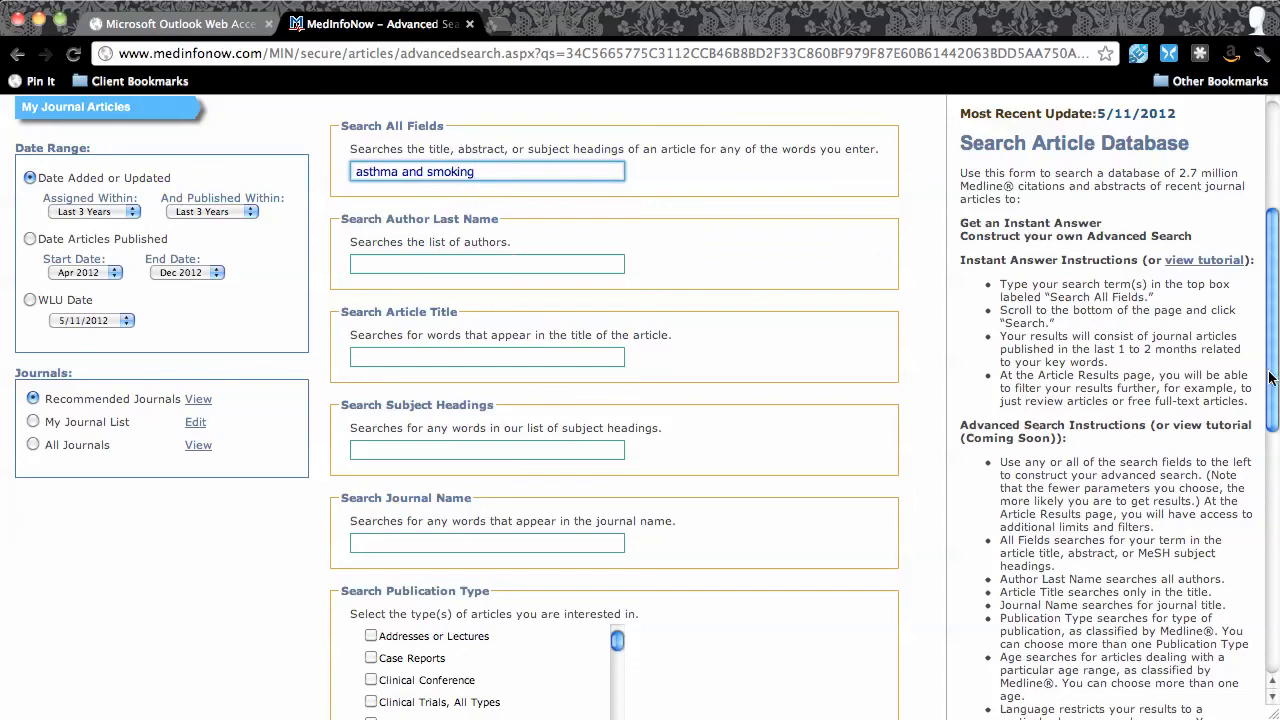
scroll("down", 3)
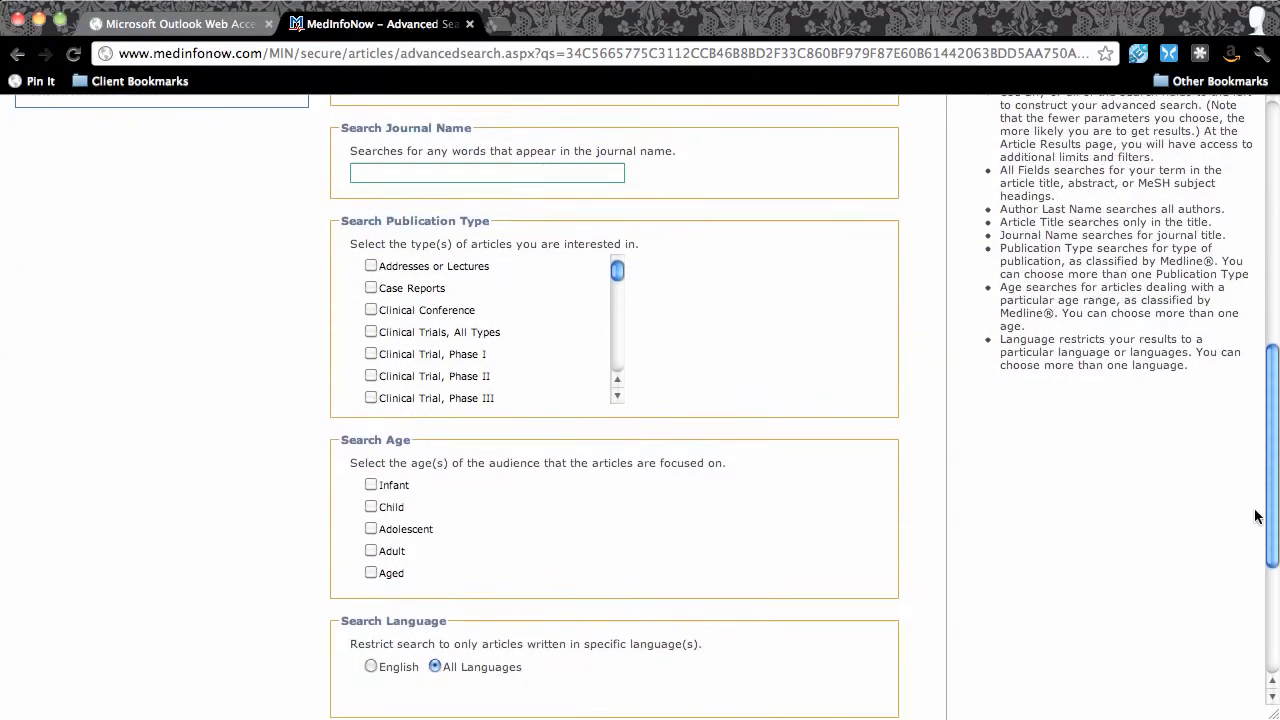
Step: Select Review as the publication type to include
scroll("down", 3)
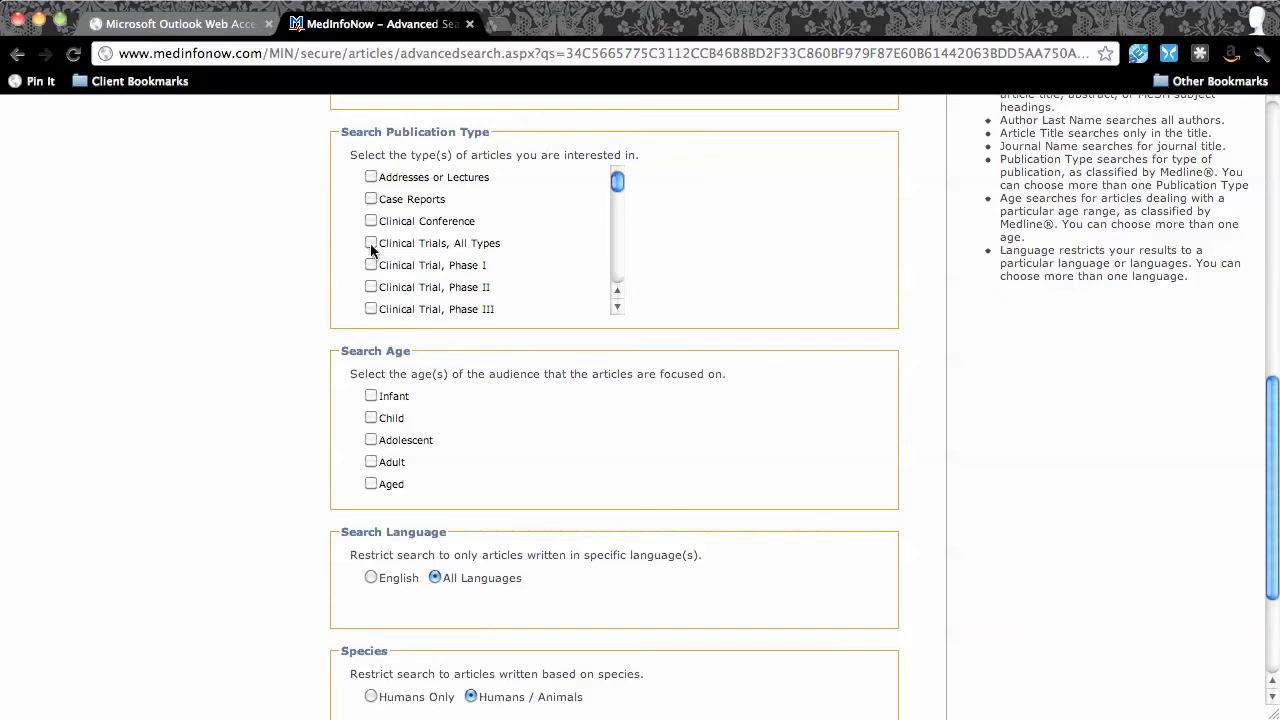
left_click(372, 244)
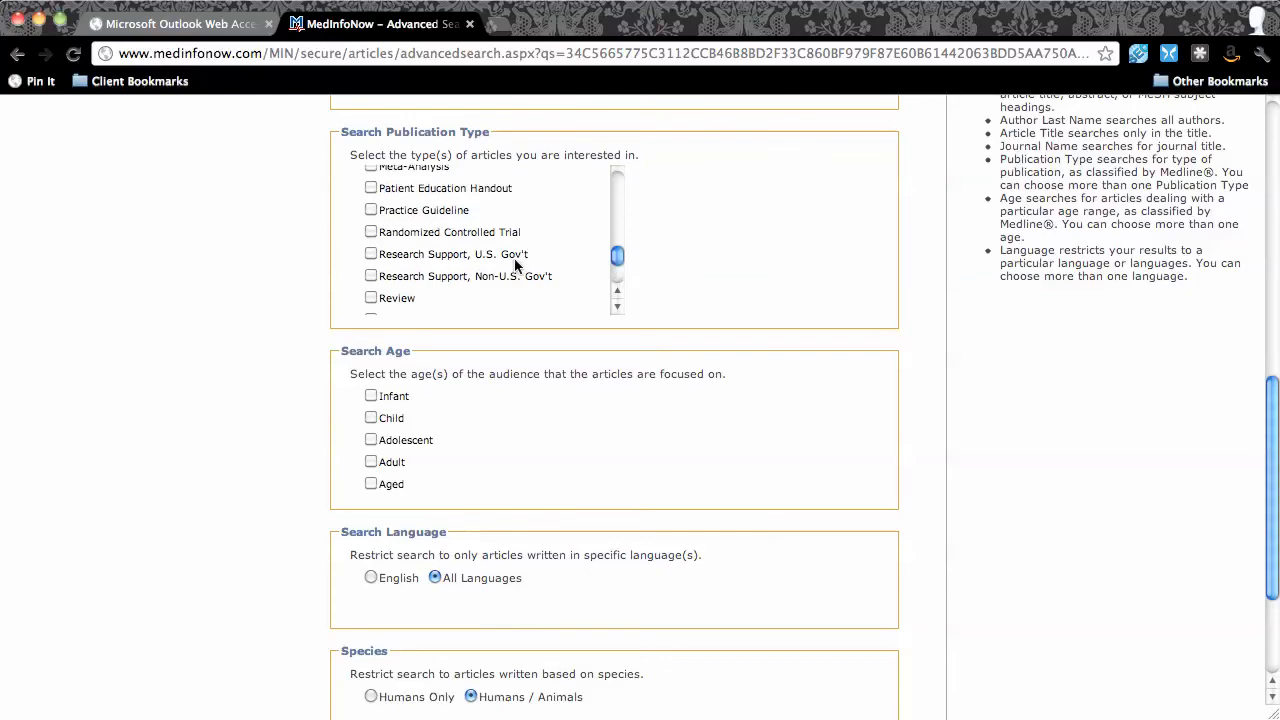
left_click(372, 296)
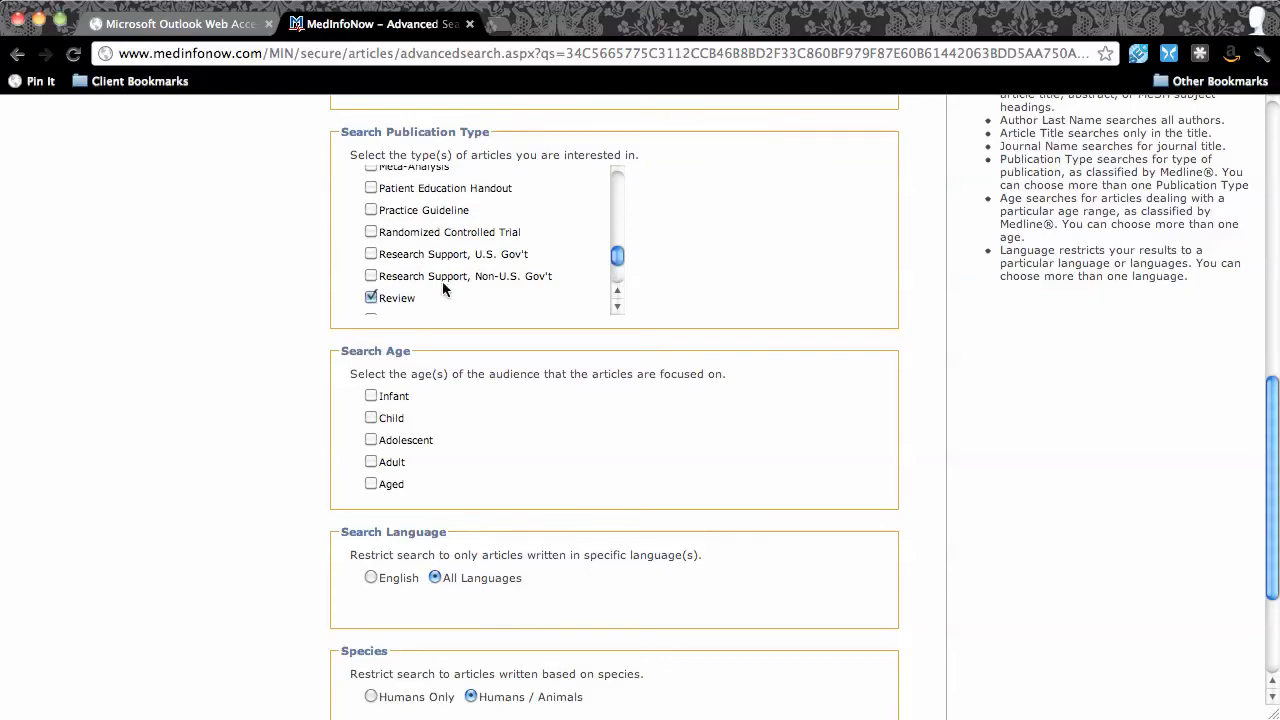
Step: Run the advanced search, returning 30 asthma and smoking results
scroll("down", 3)
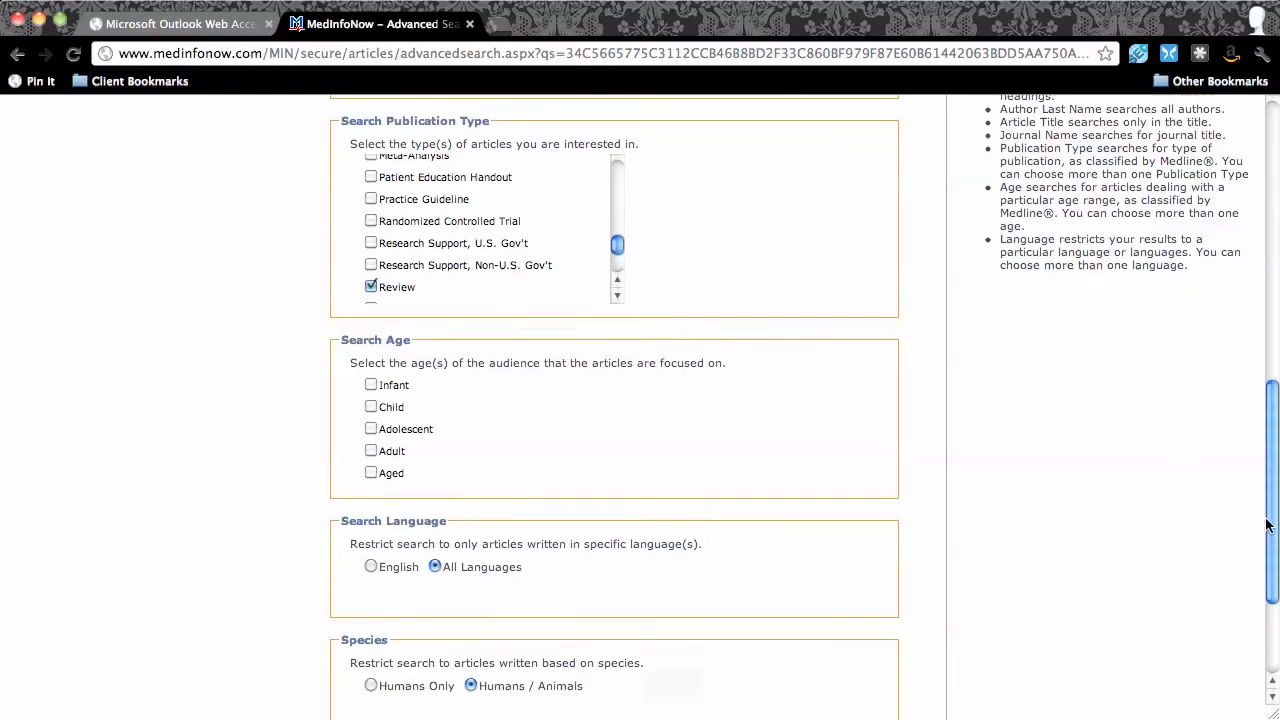
scroll("down", 3)
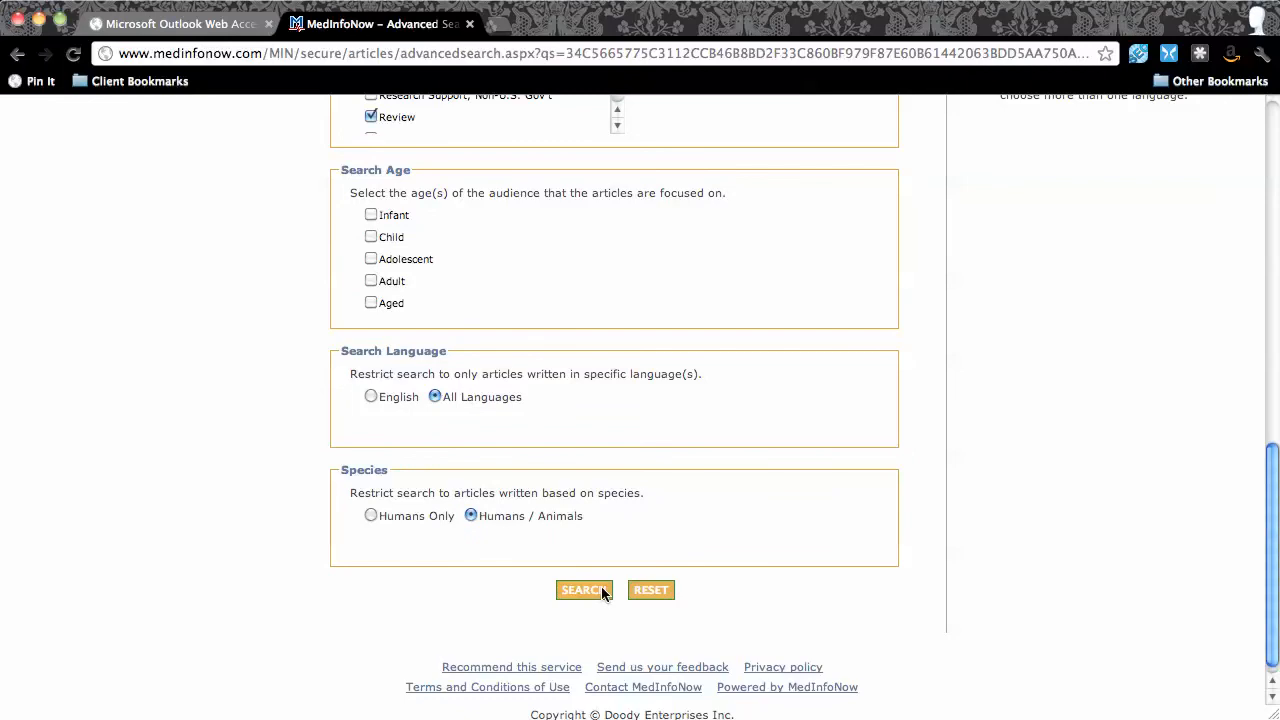
left_click(584, 590)
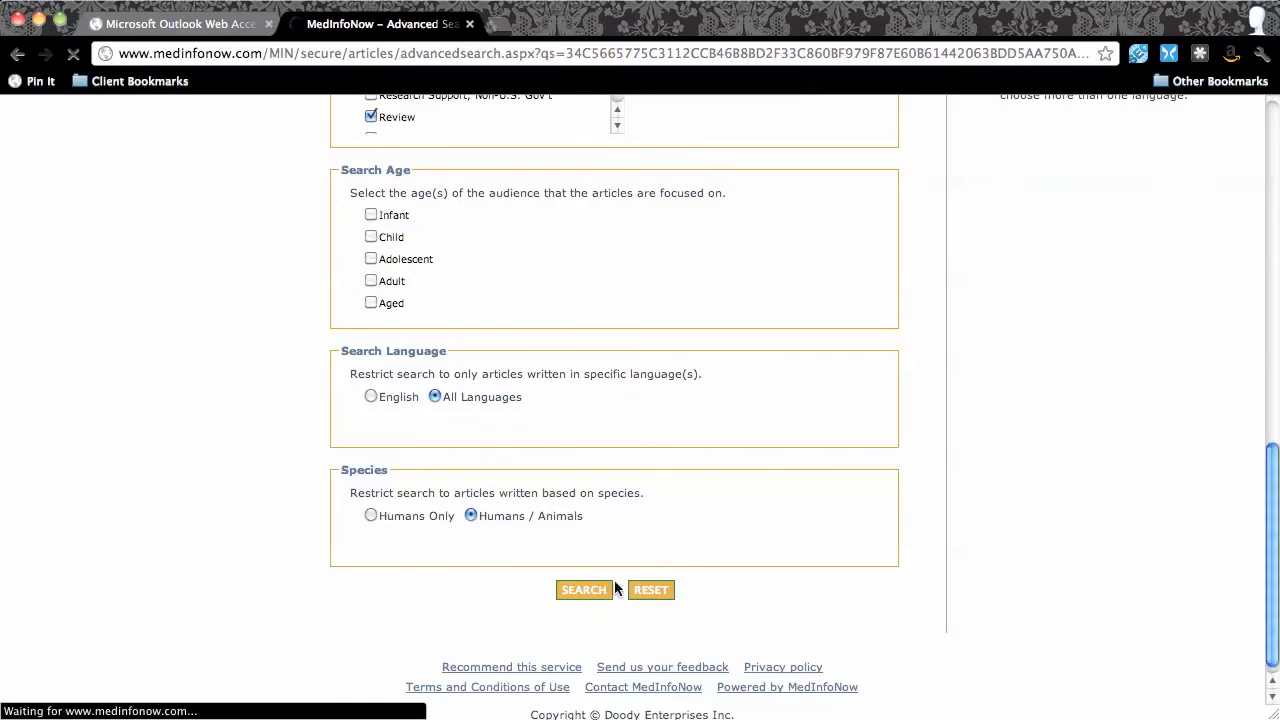
left_click(584, 588)
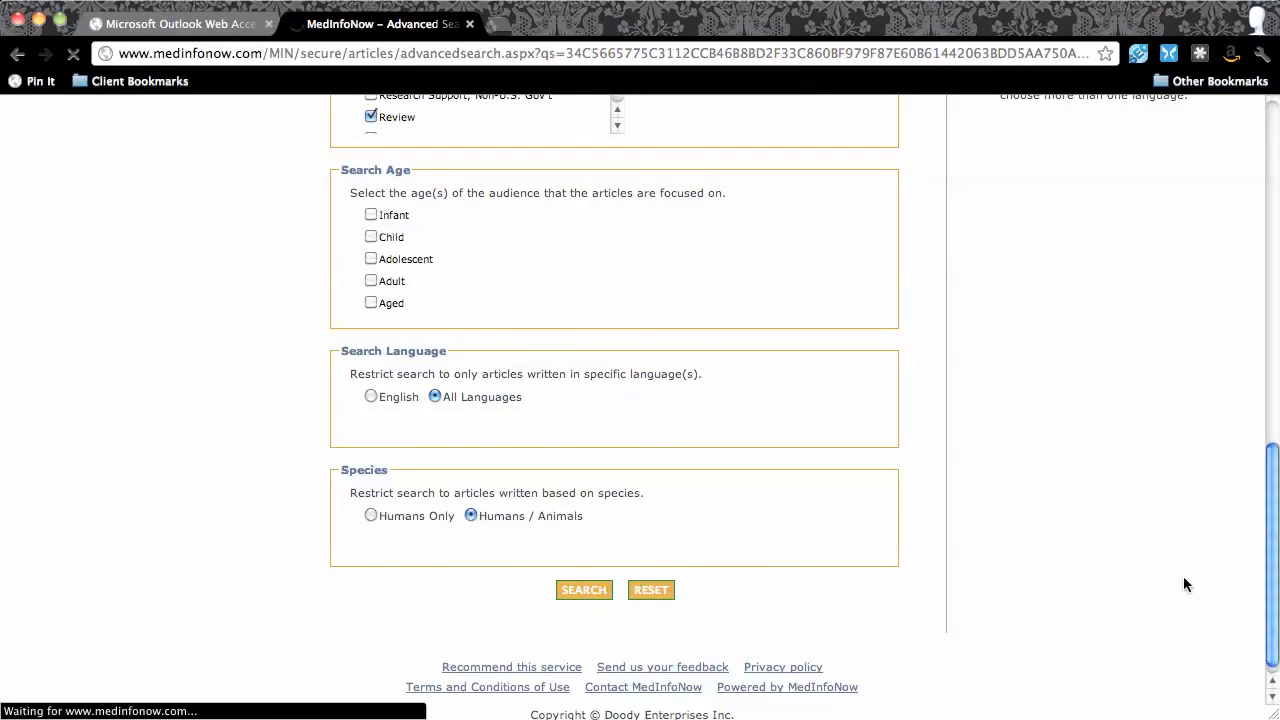
left_click(584, 588)
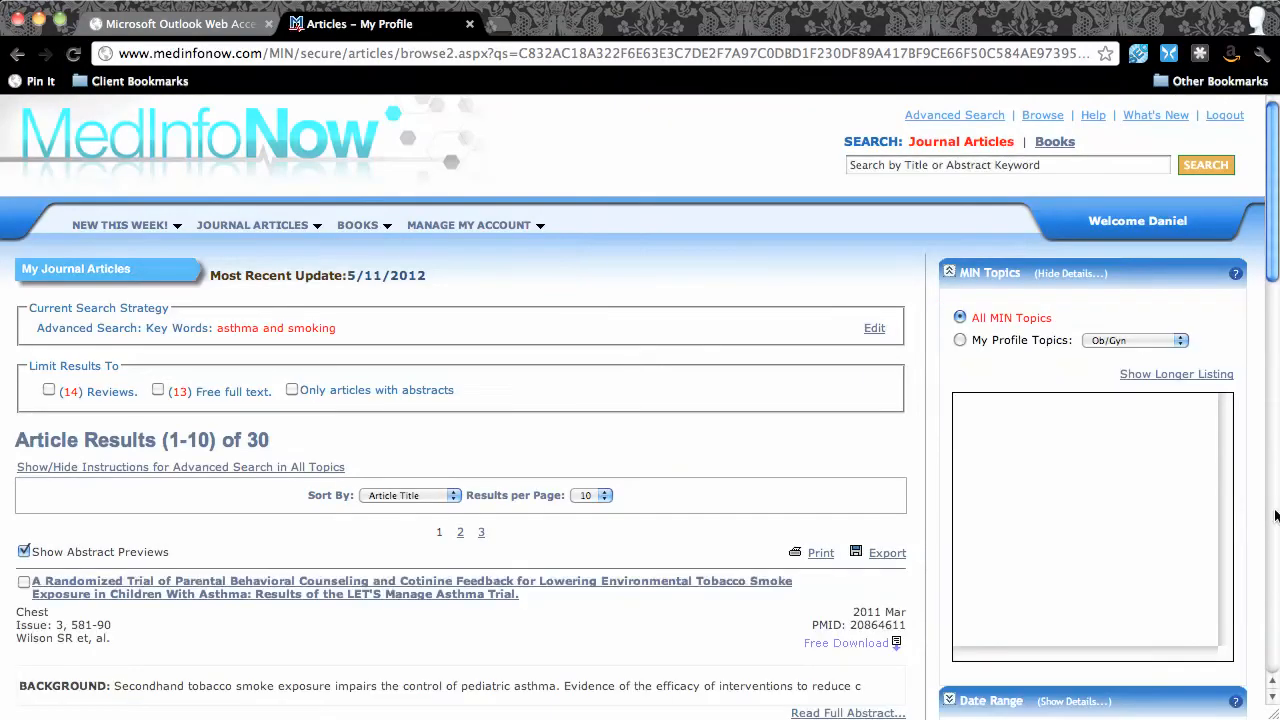
mouse_move(1122, 492)
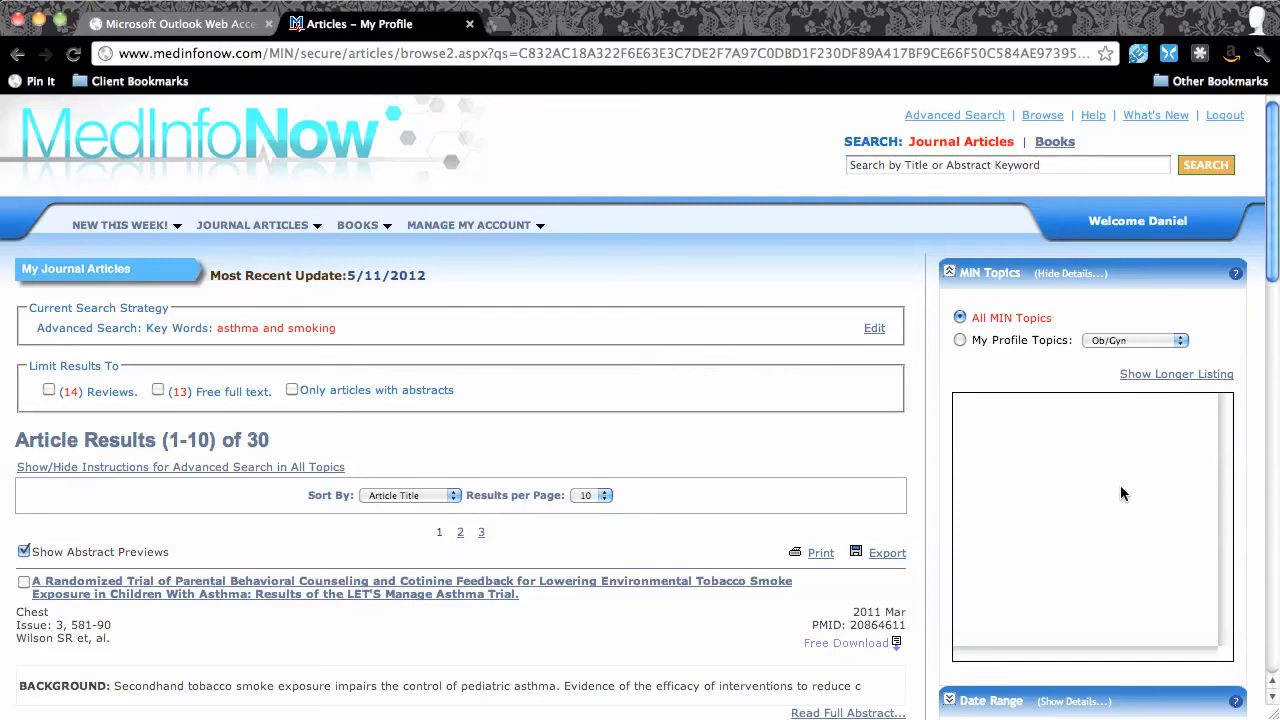
mouse_move(1076, 500)
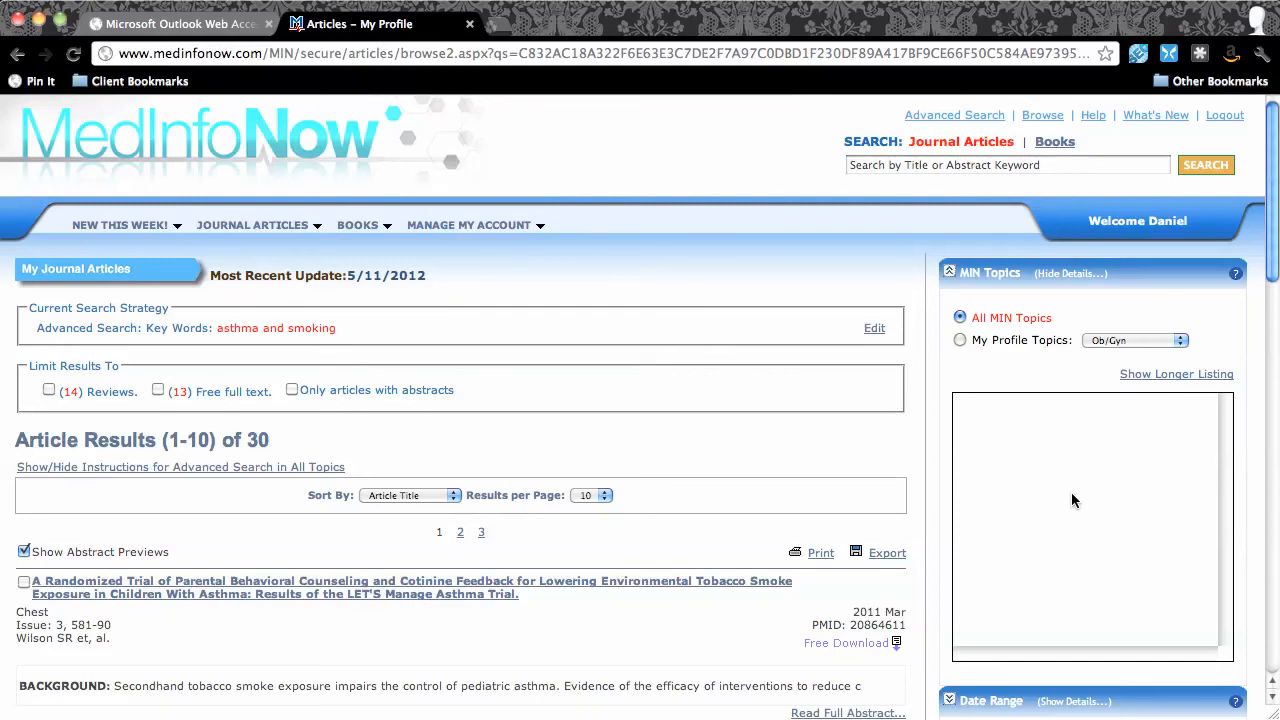
mouse_move(1070, 504)
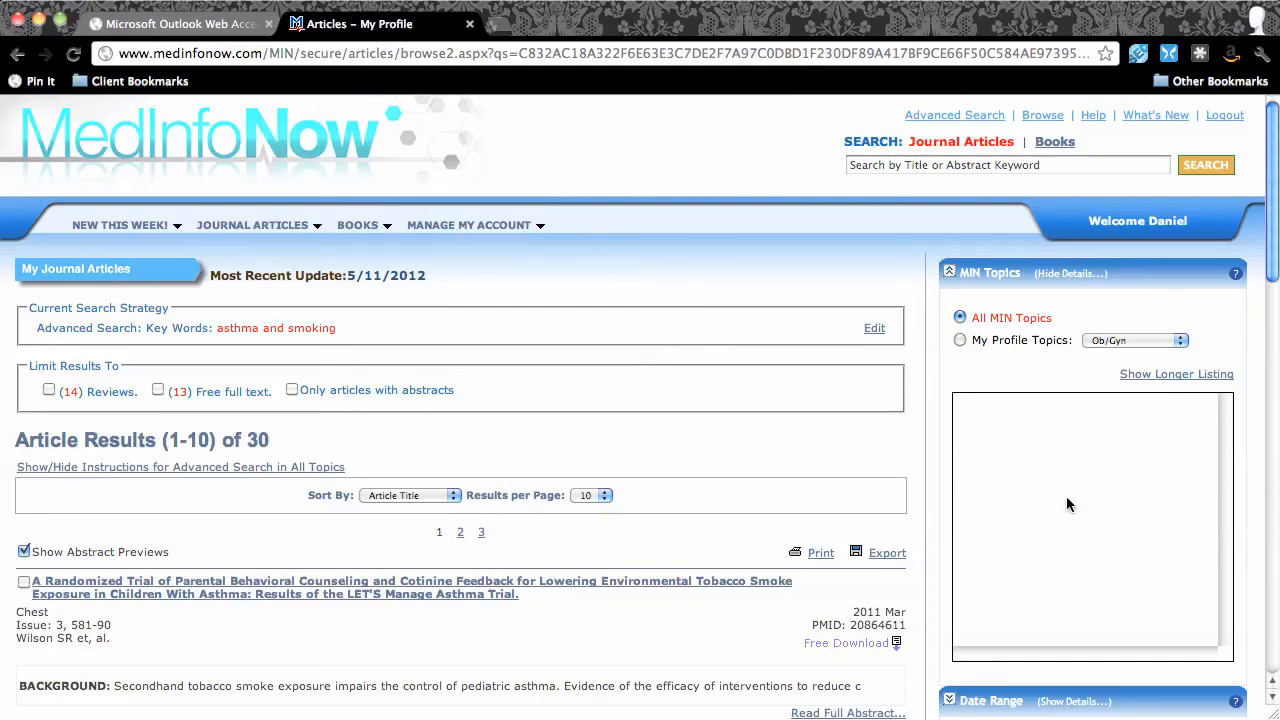
mouse_move(716, 478)
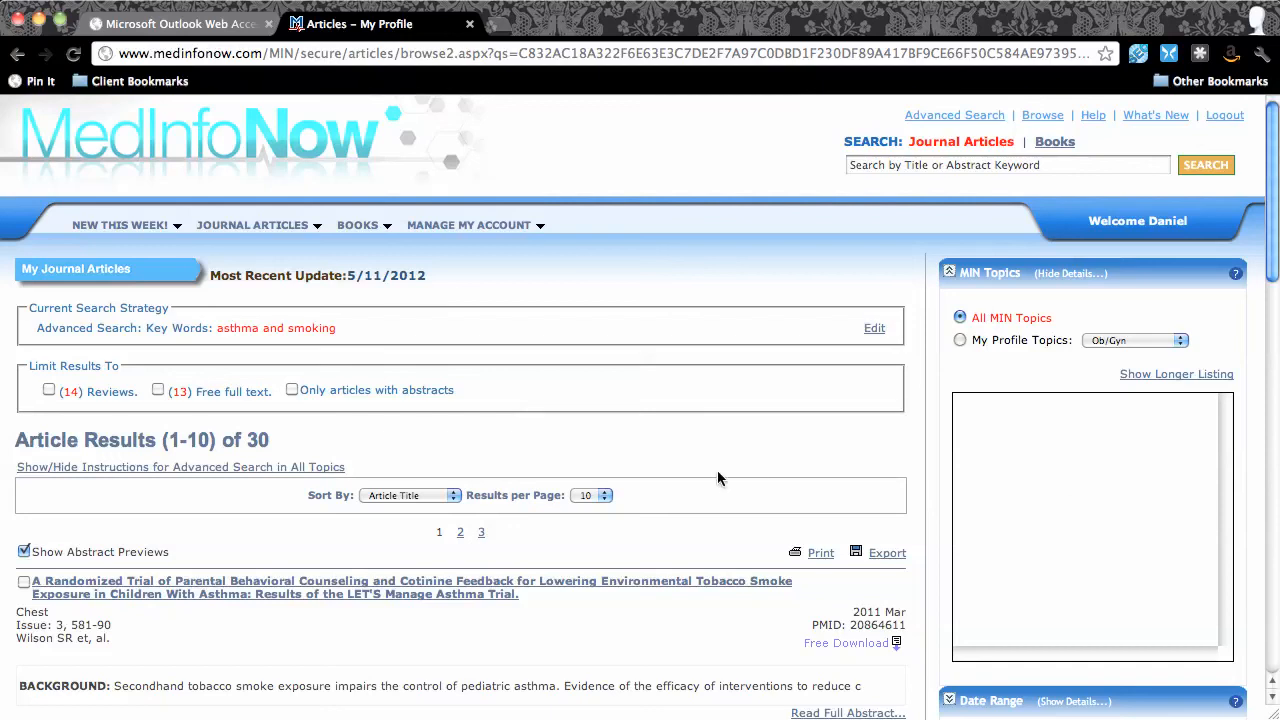
Step: Set Results per Page to 50 so all 30 articles show on one page
left_click(592, 496)
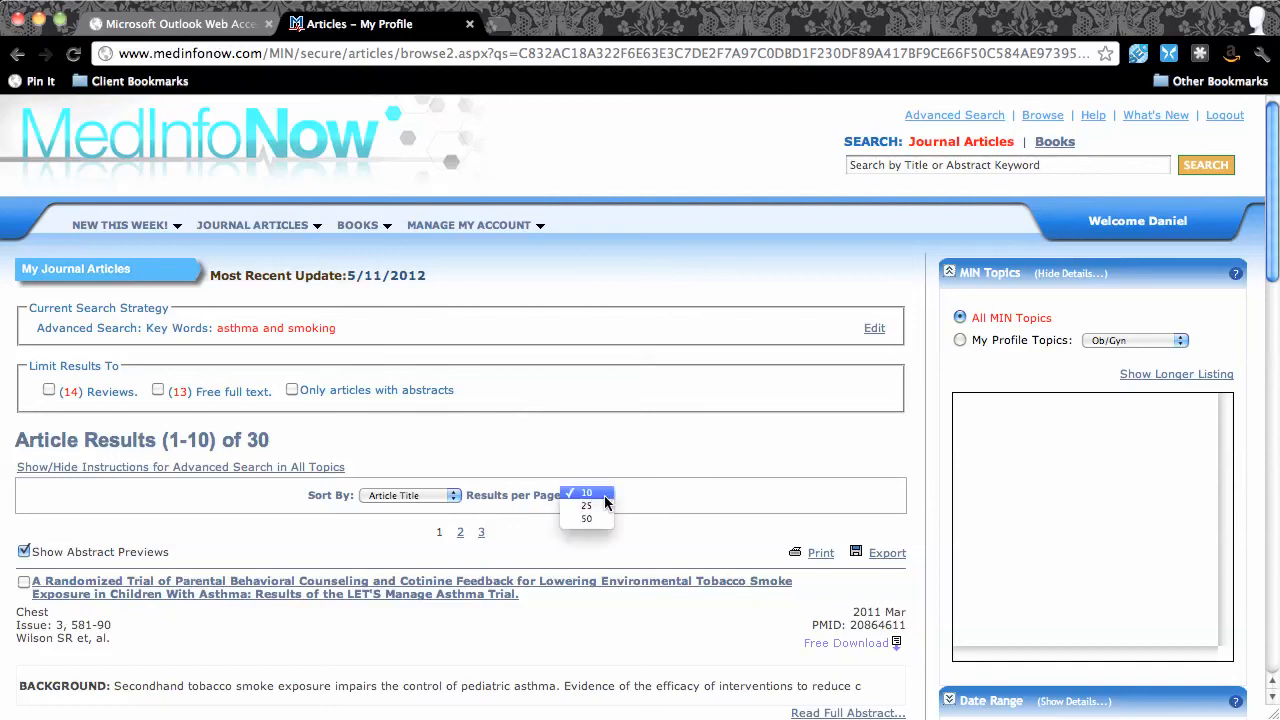
left_click(586, 516)
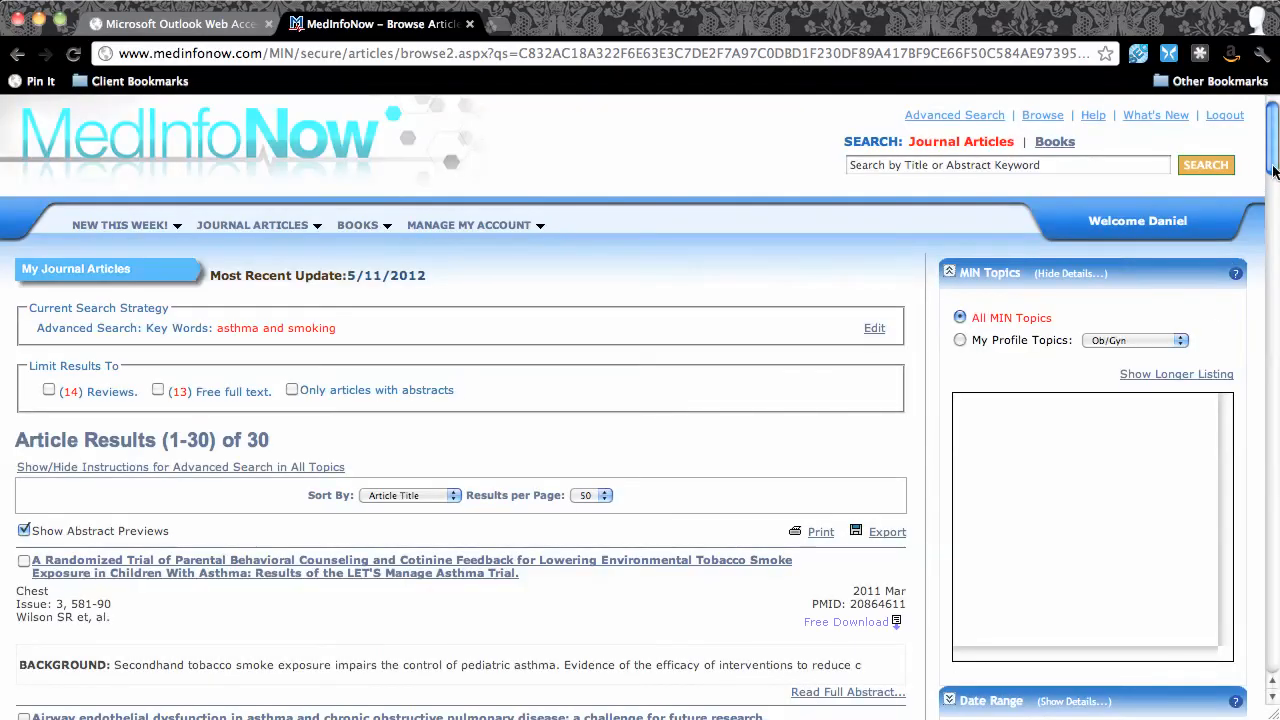
scroll("down", 3)
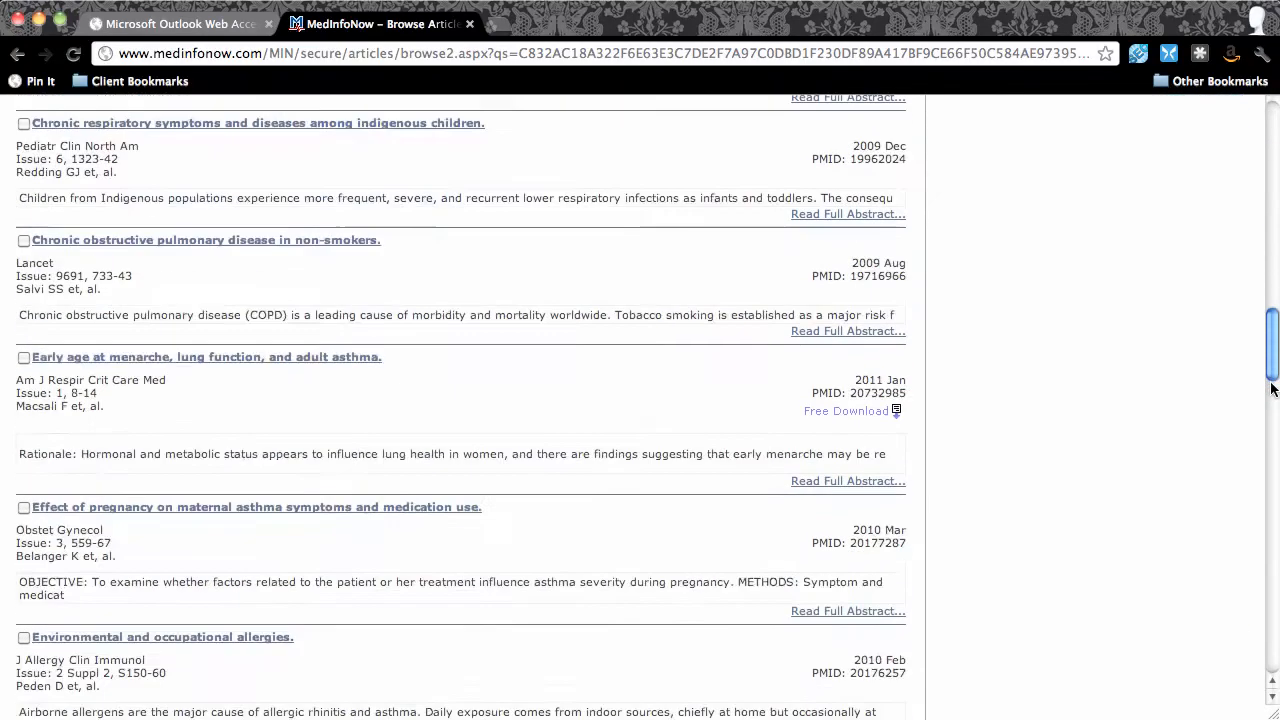
Step: Open the 'Small-group, interactive education…' asthma control article detail page
scroll("down", 3)
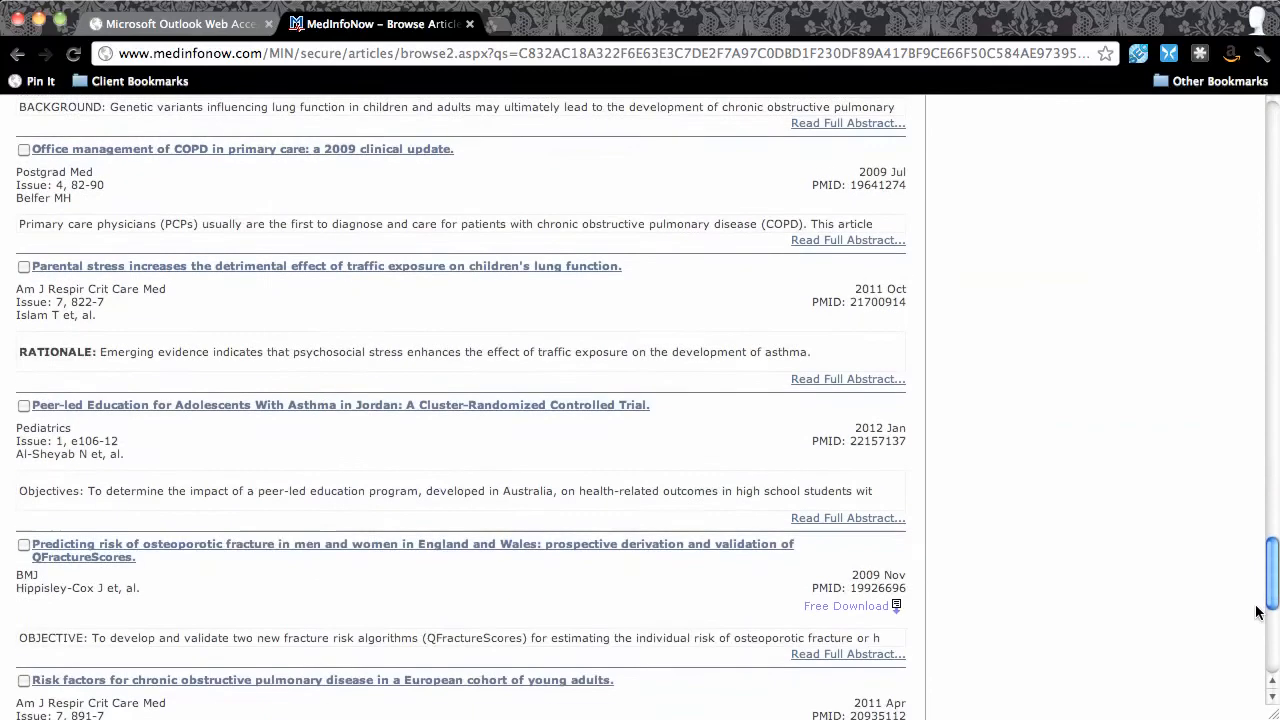
scroll("down", 3)
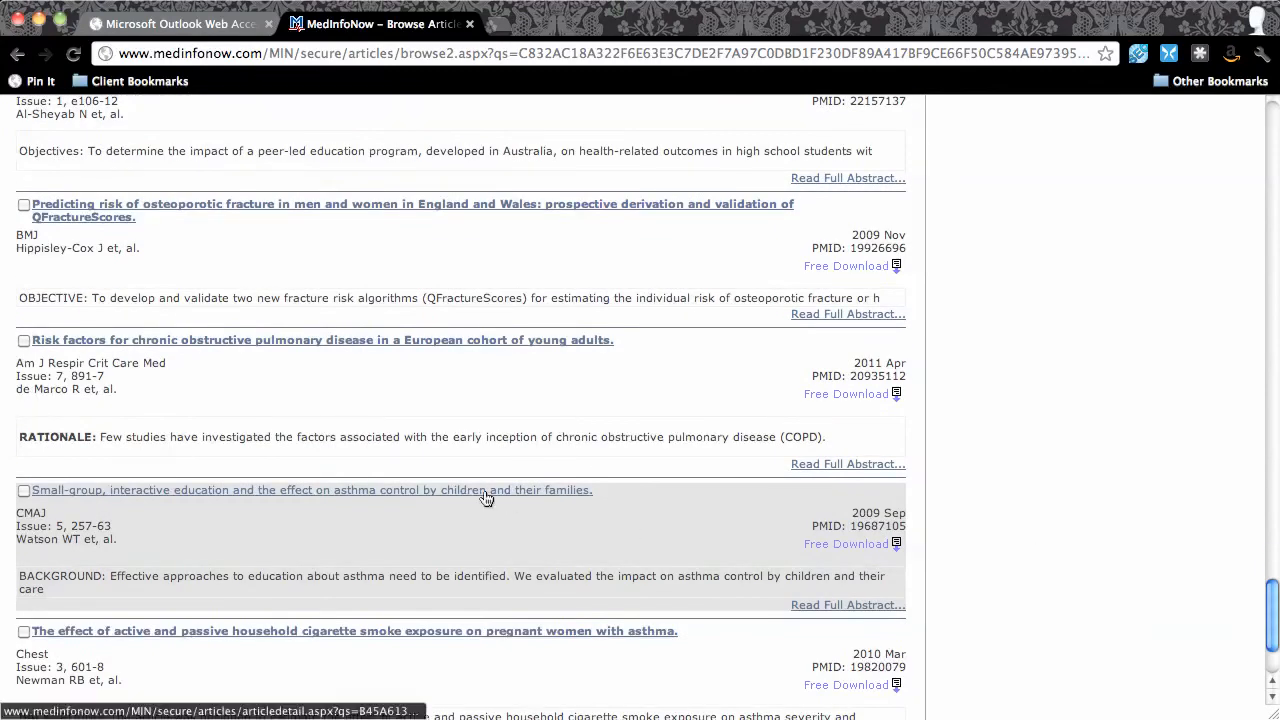
left_click(312, 490)
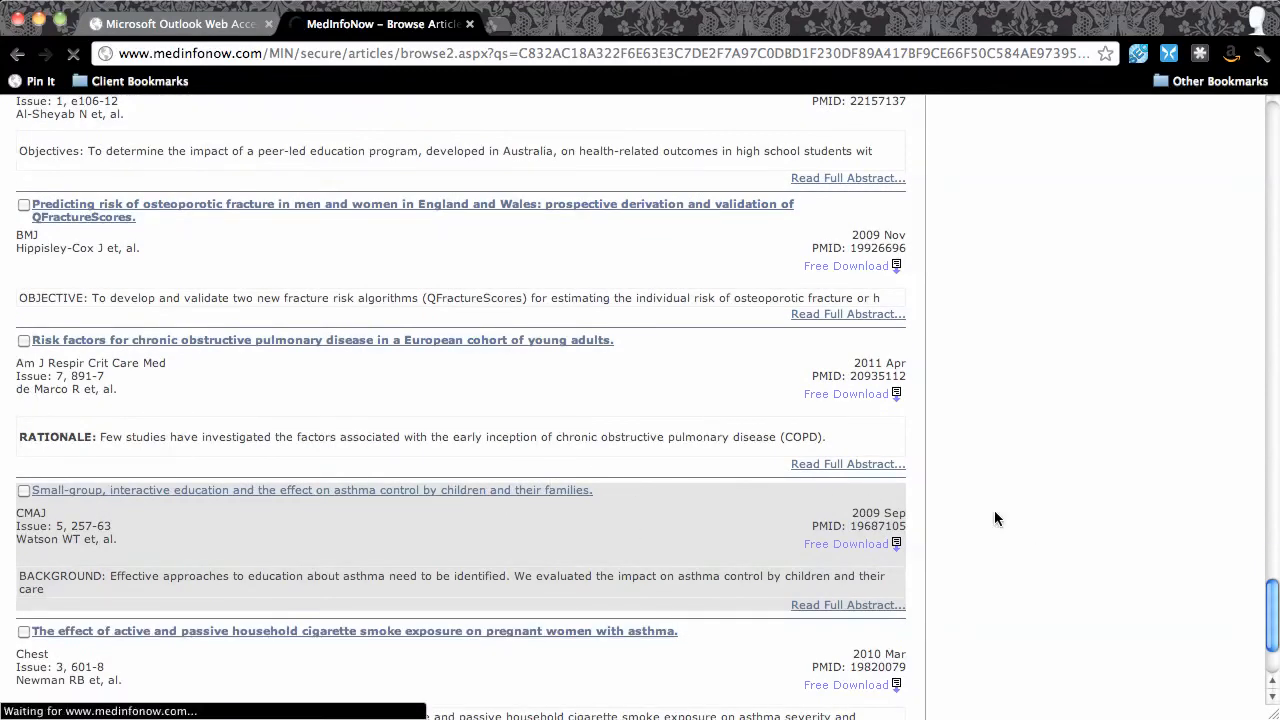
left_click(312, 488)
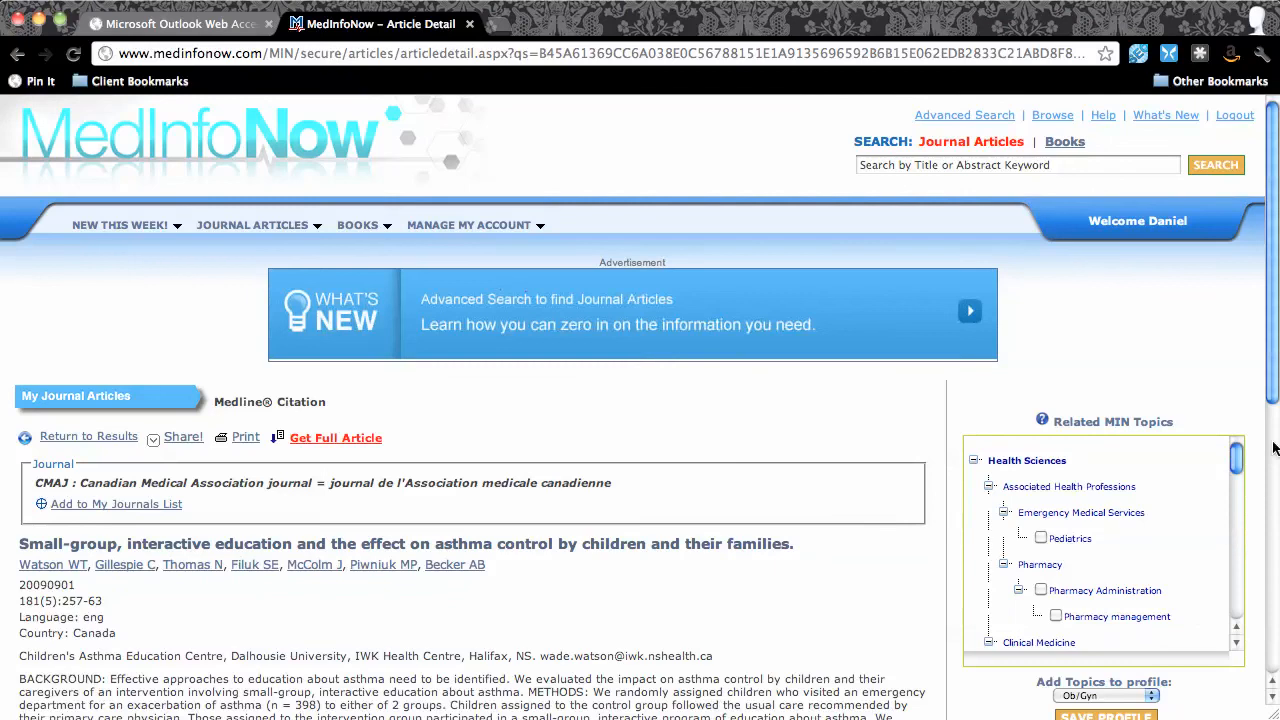
Step: Scroll the article detail to show the full abstract, PMID and subject terms
scroll("down", 3)
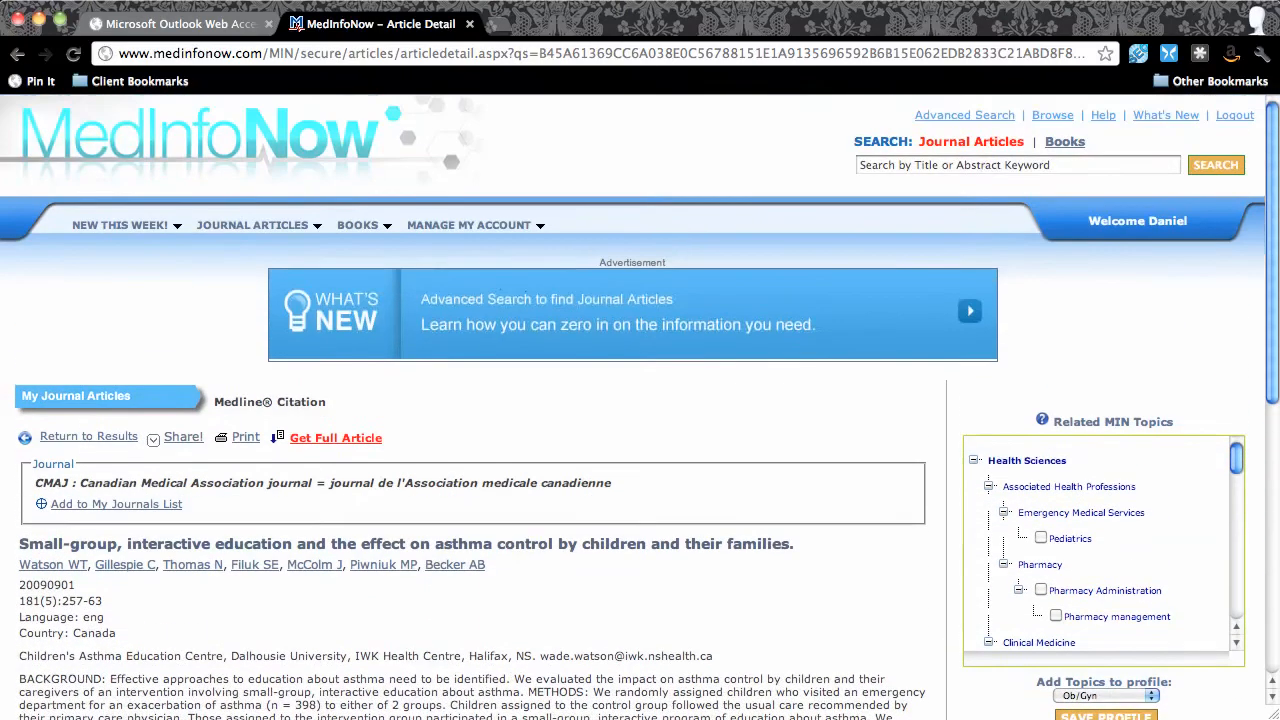
scroll("down", 3)
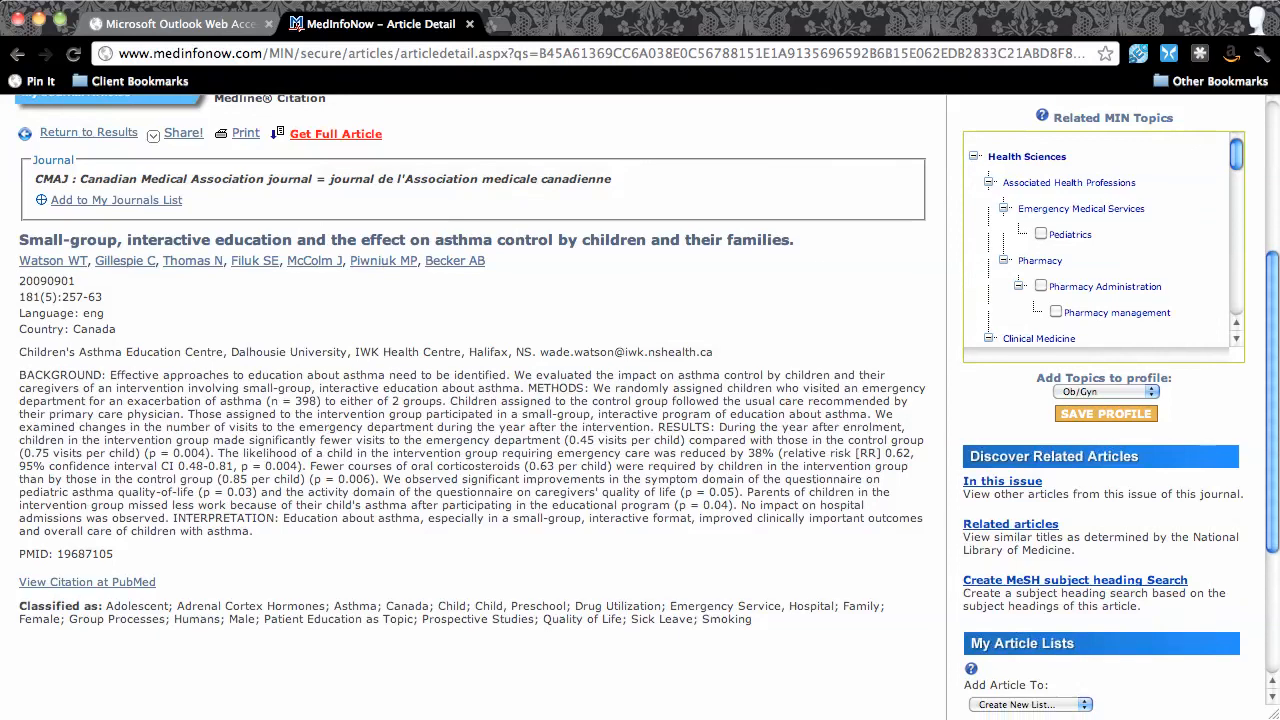
mouse_move(598, 694)
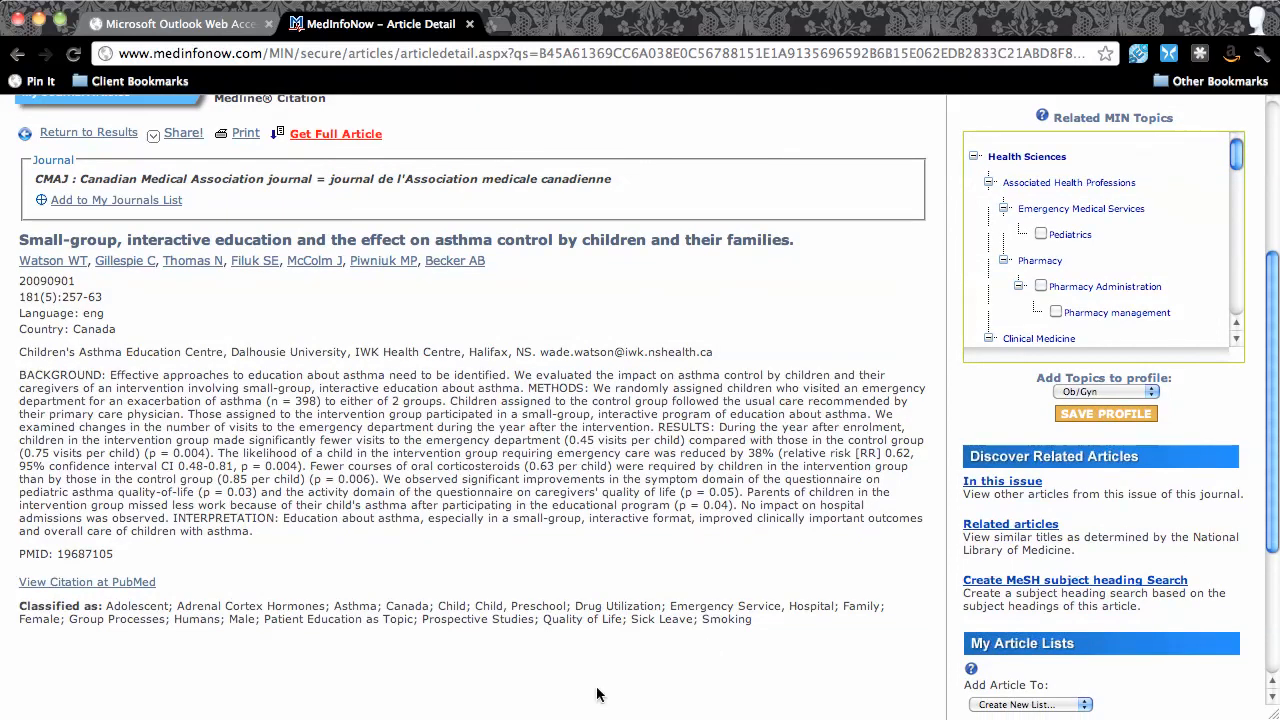